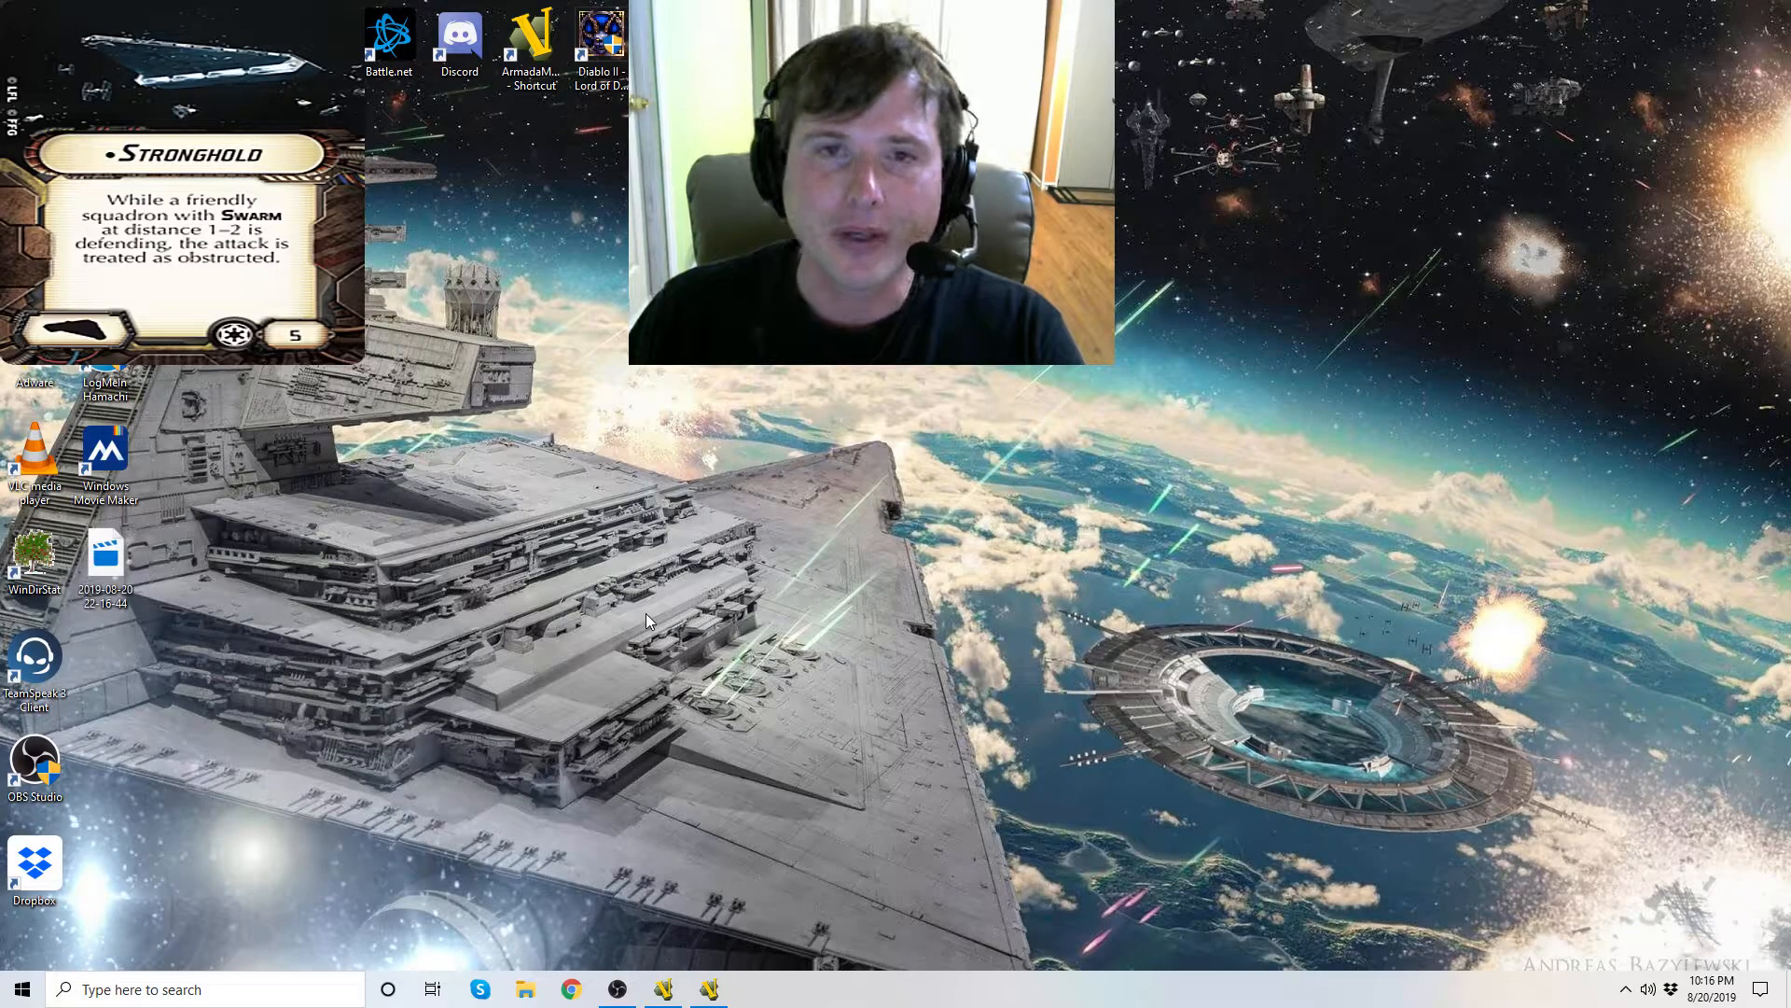
{"action": "mouse_move", "coordinate": [750, 903]}
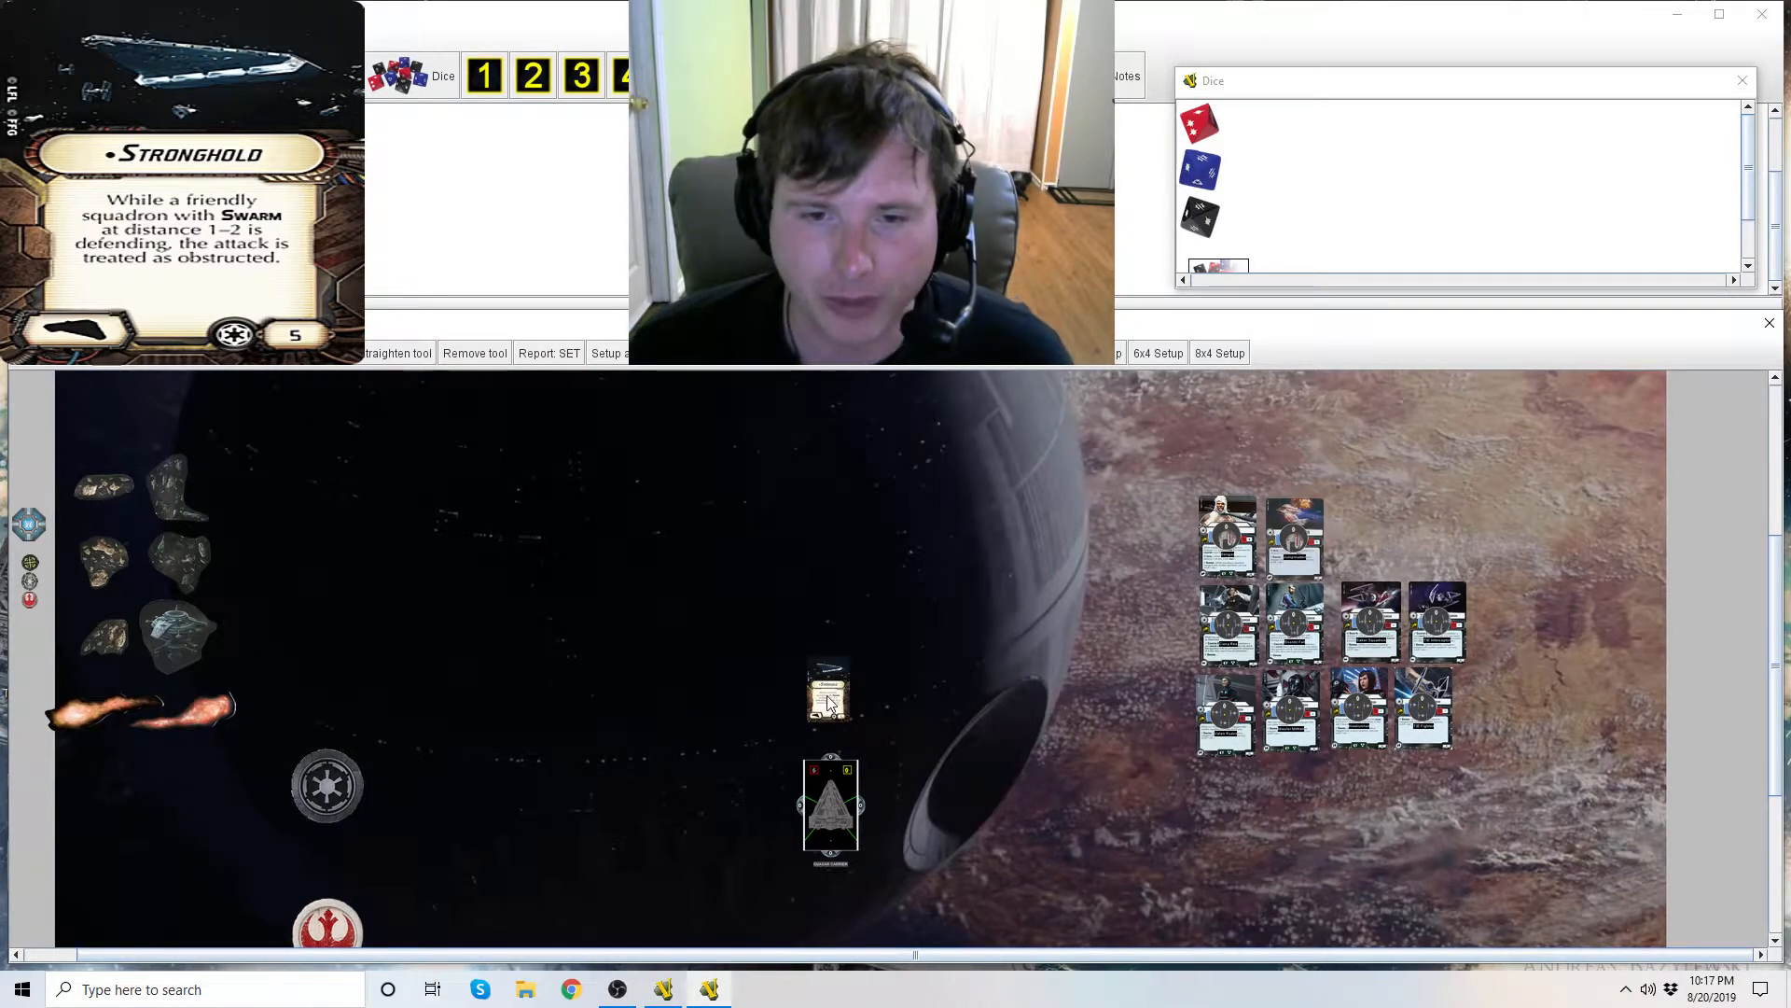
Nudge the Quasar Fire up and place the Stronghold title card beside it
{"action": "left_click_drag", "start_coordinate": [829, 690], "coordinate": [672, 653]}
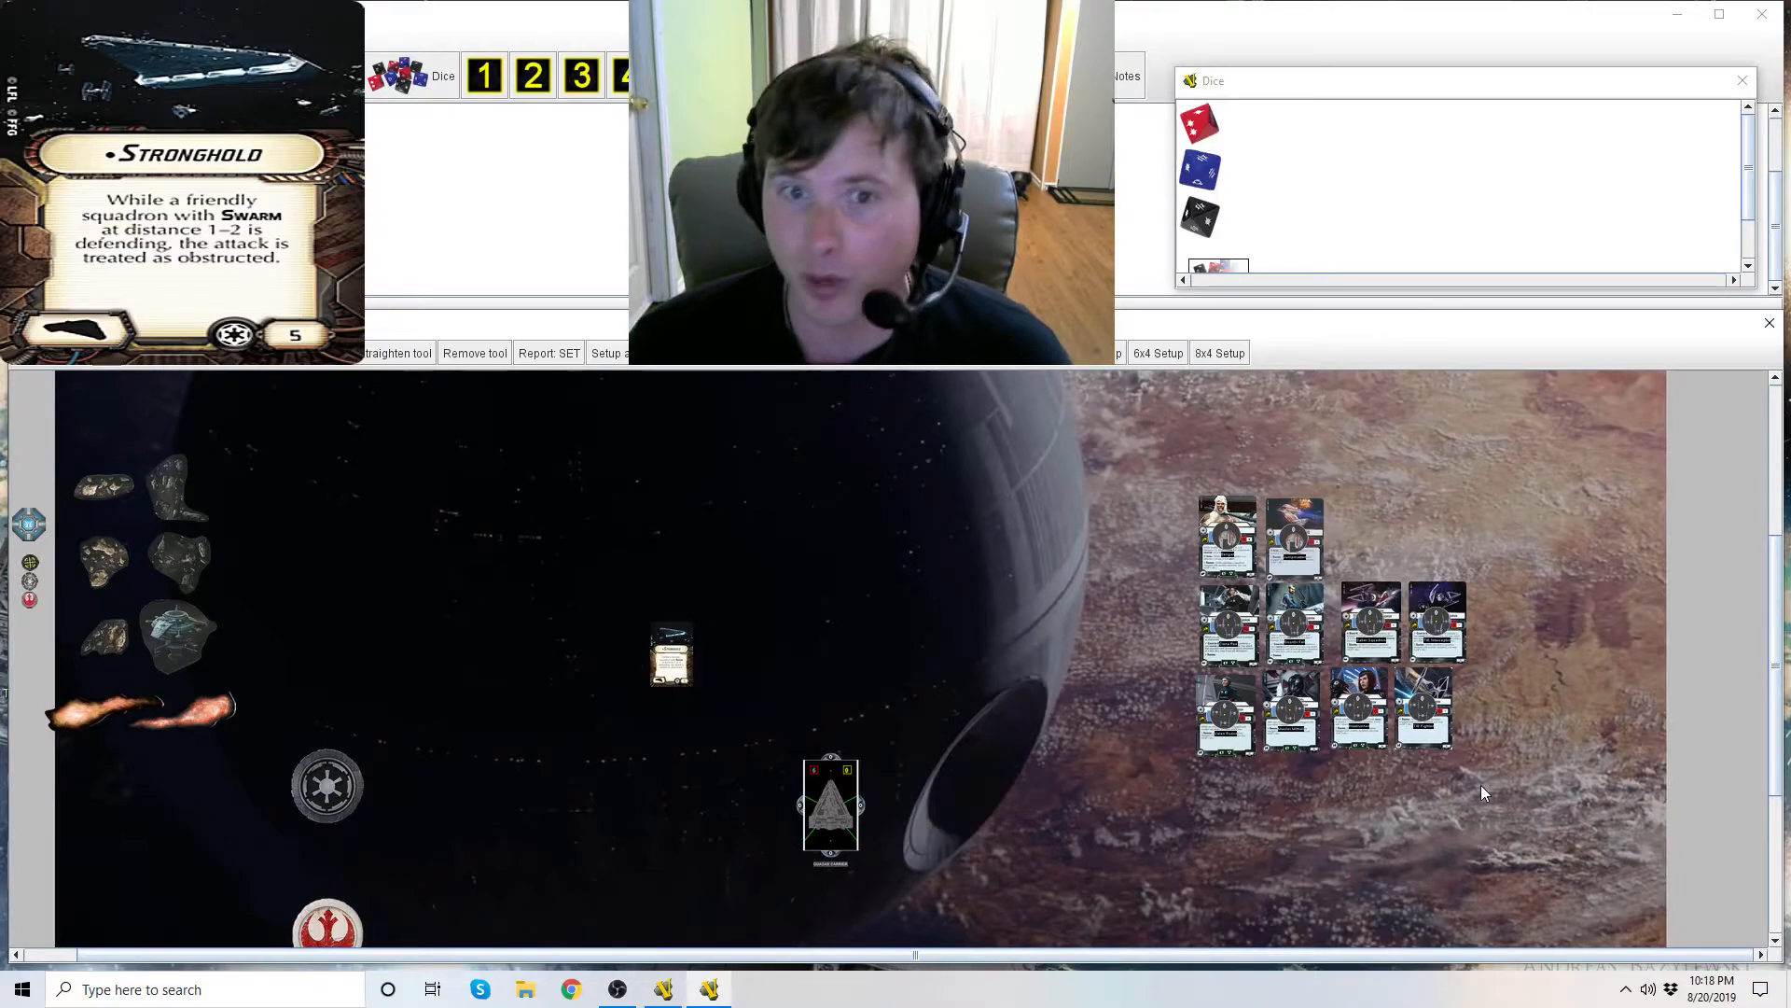
{"action": "mouse_move", "coordinate": [1534, 835]}
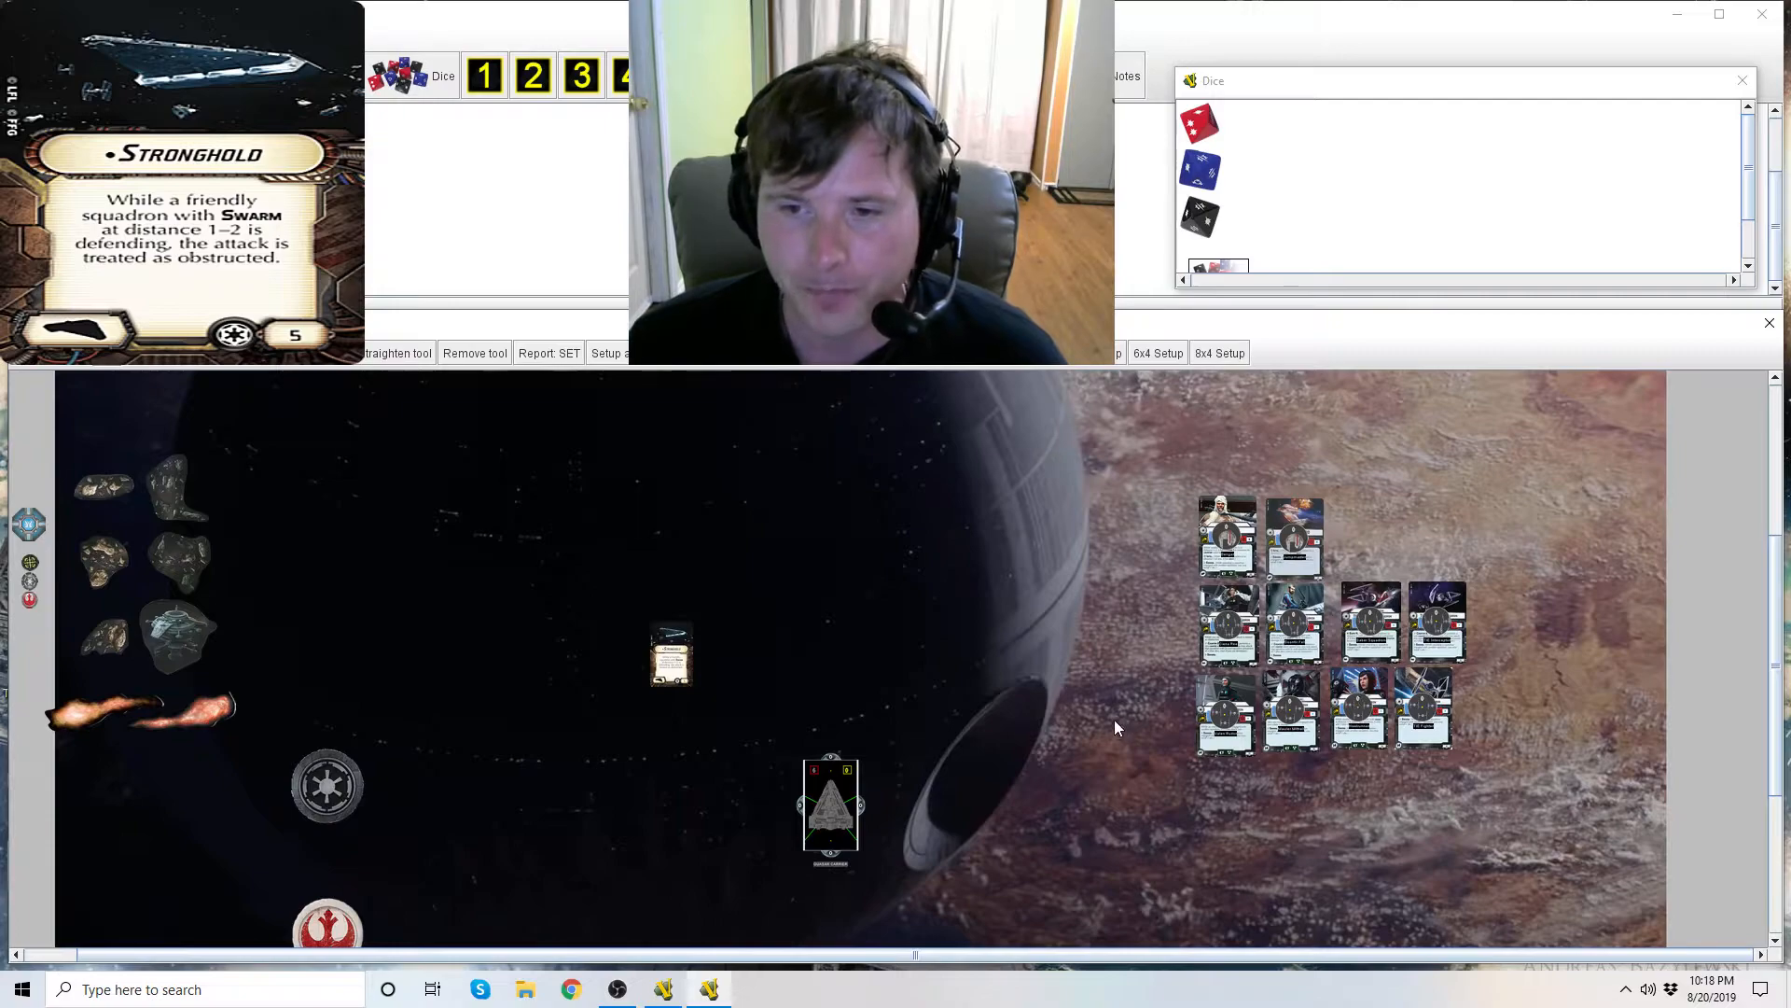
{"action": "left_click_drag", "start_coordinate": [832, 806], "coordinate": [877, 765]}
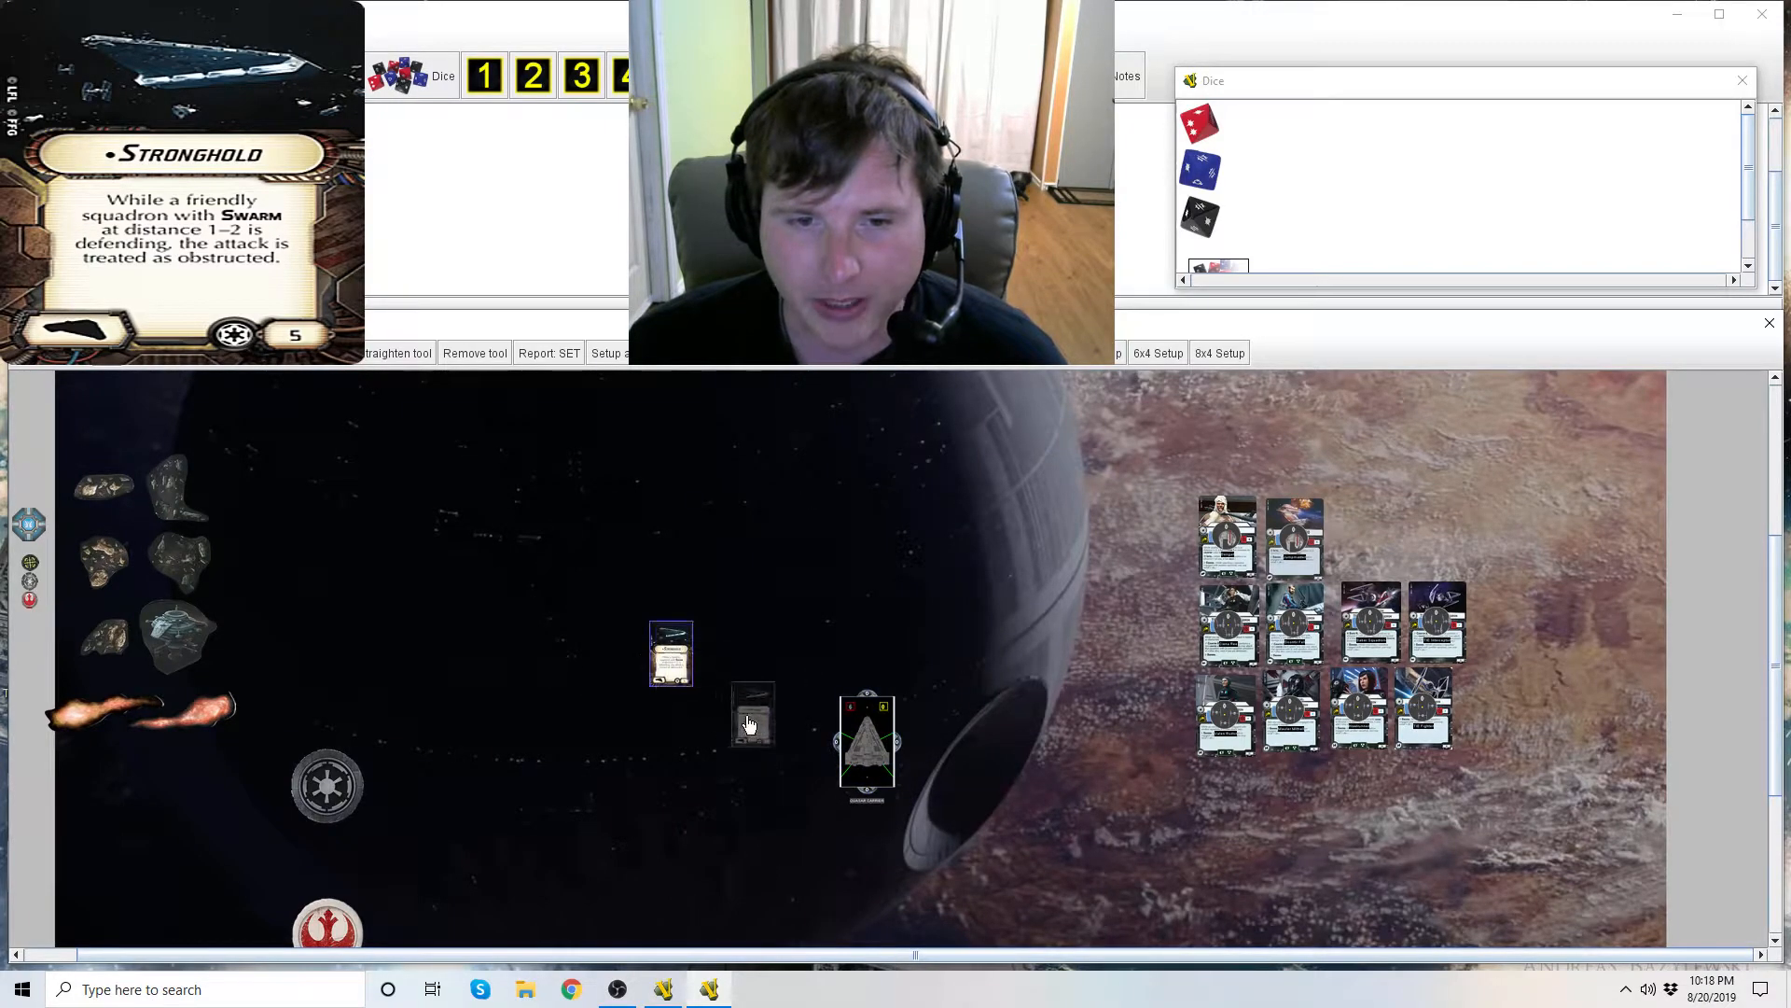
{"action": "left_click_drag", "start_coordinate": [670, 655], "coordinate": [787, 742]}
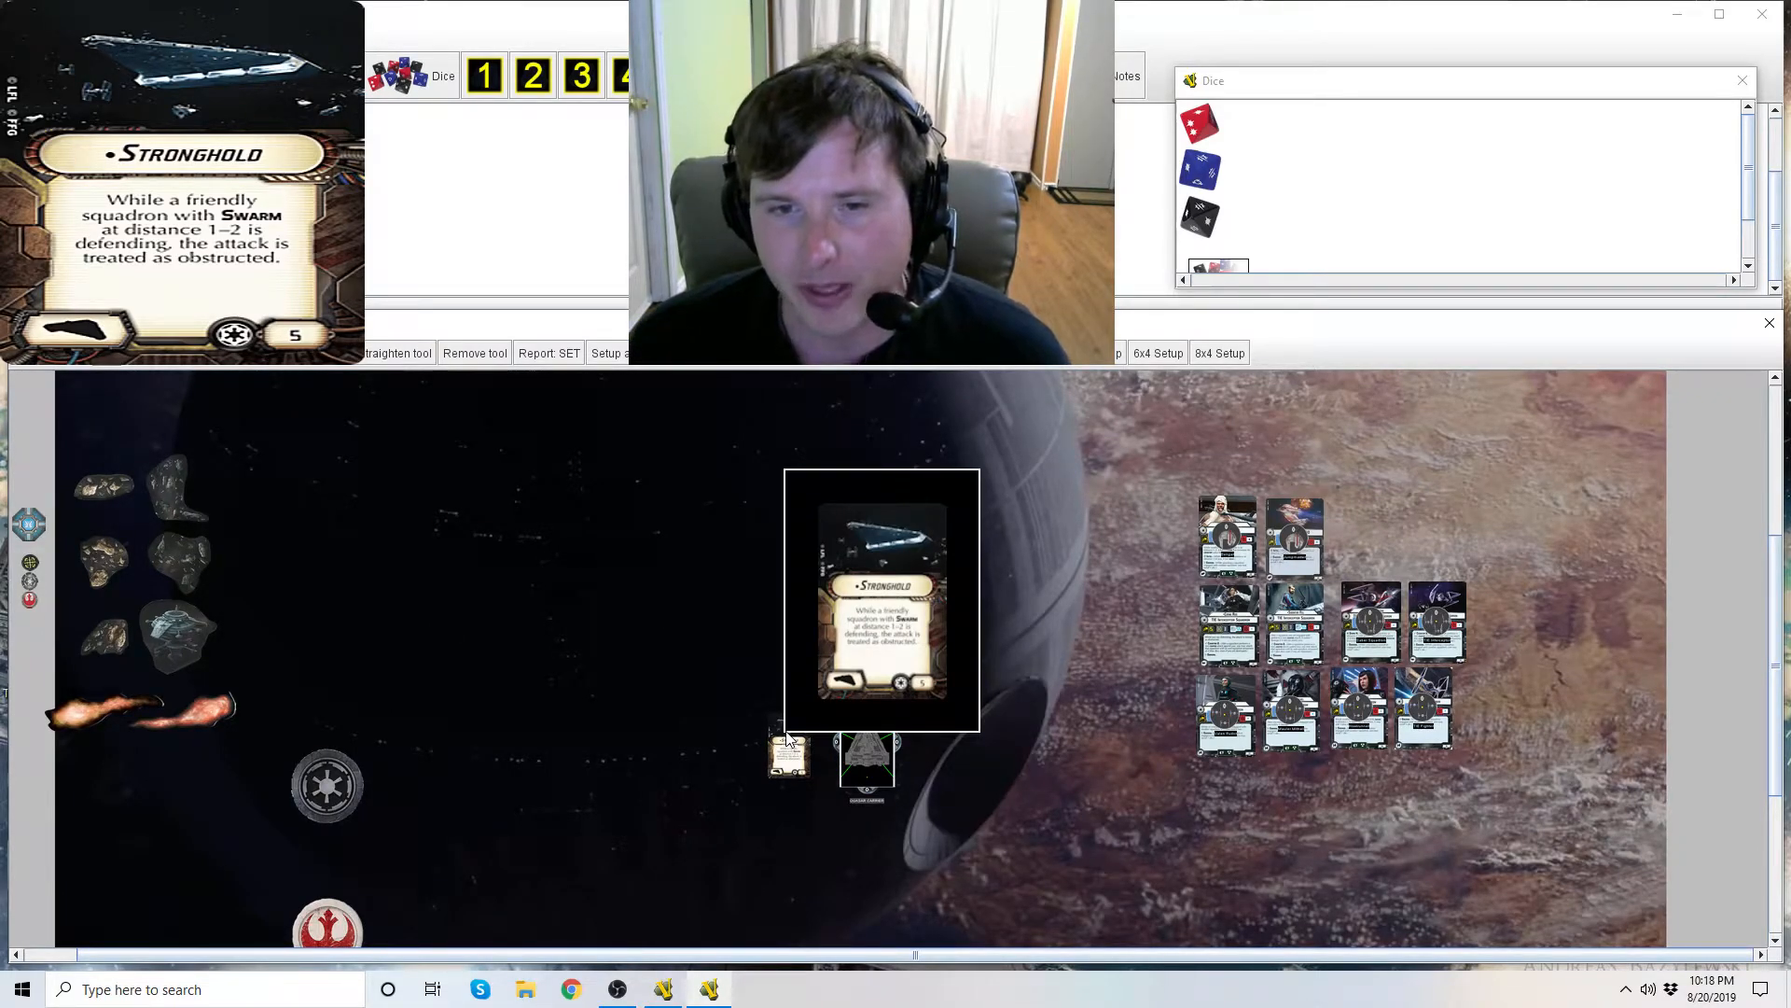
Toggle the Quasar Fire's distance bands and move the left squadron out to distance 2
{"action": "left_click", "coordinate": [866, 754]}
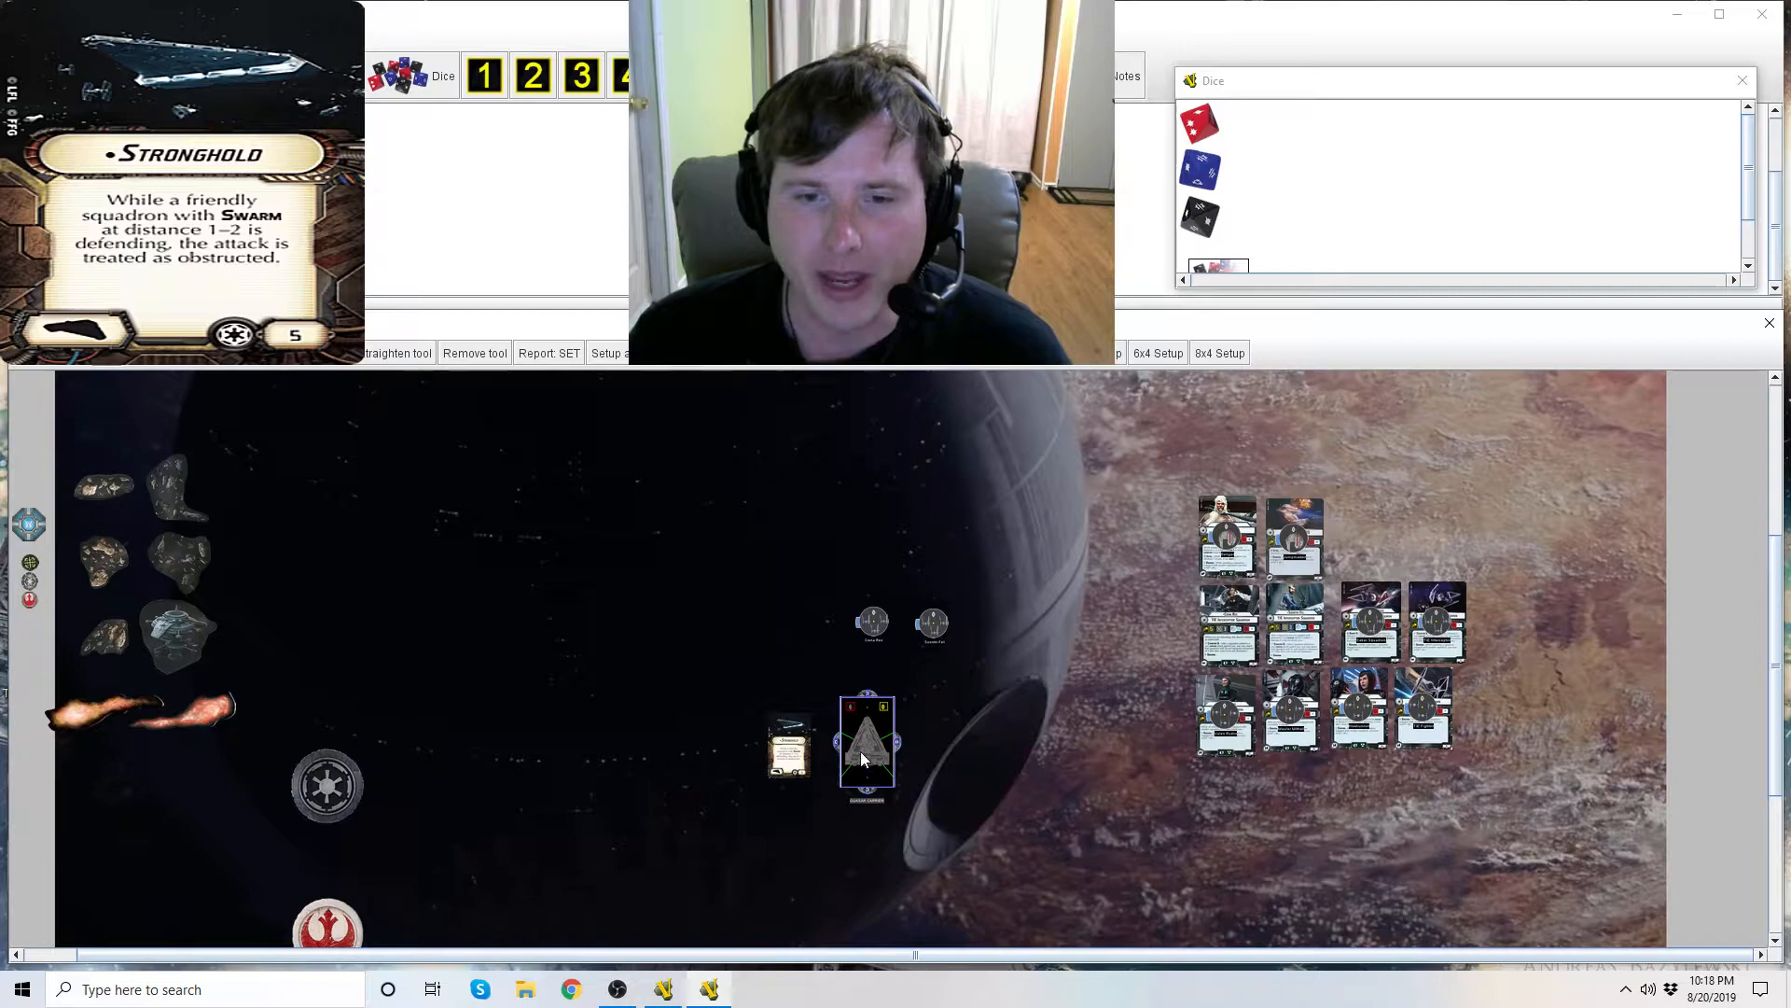
{"action": "left_click", "coordinate": [866, 748]}
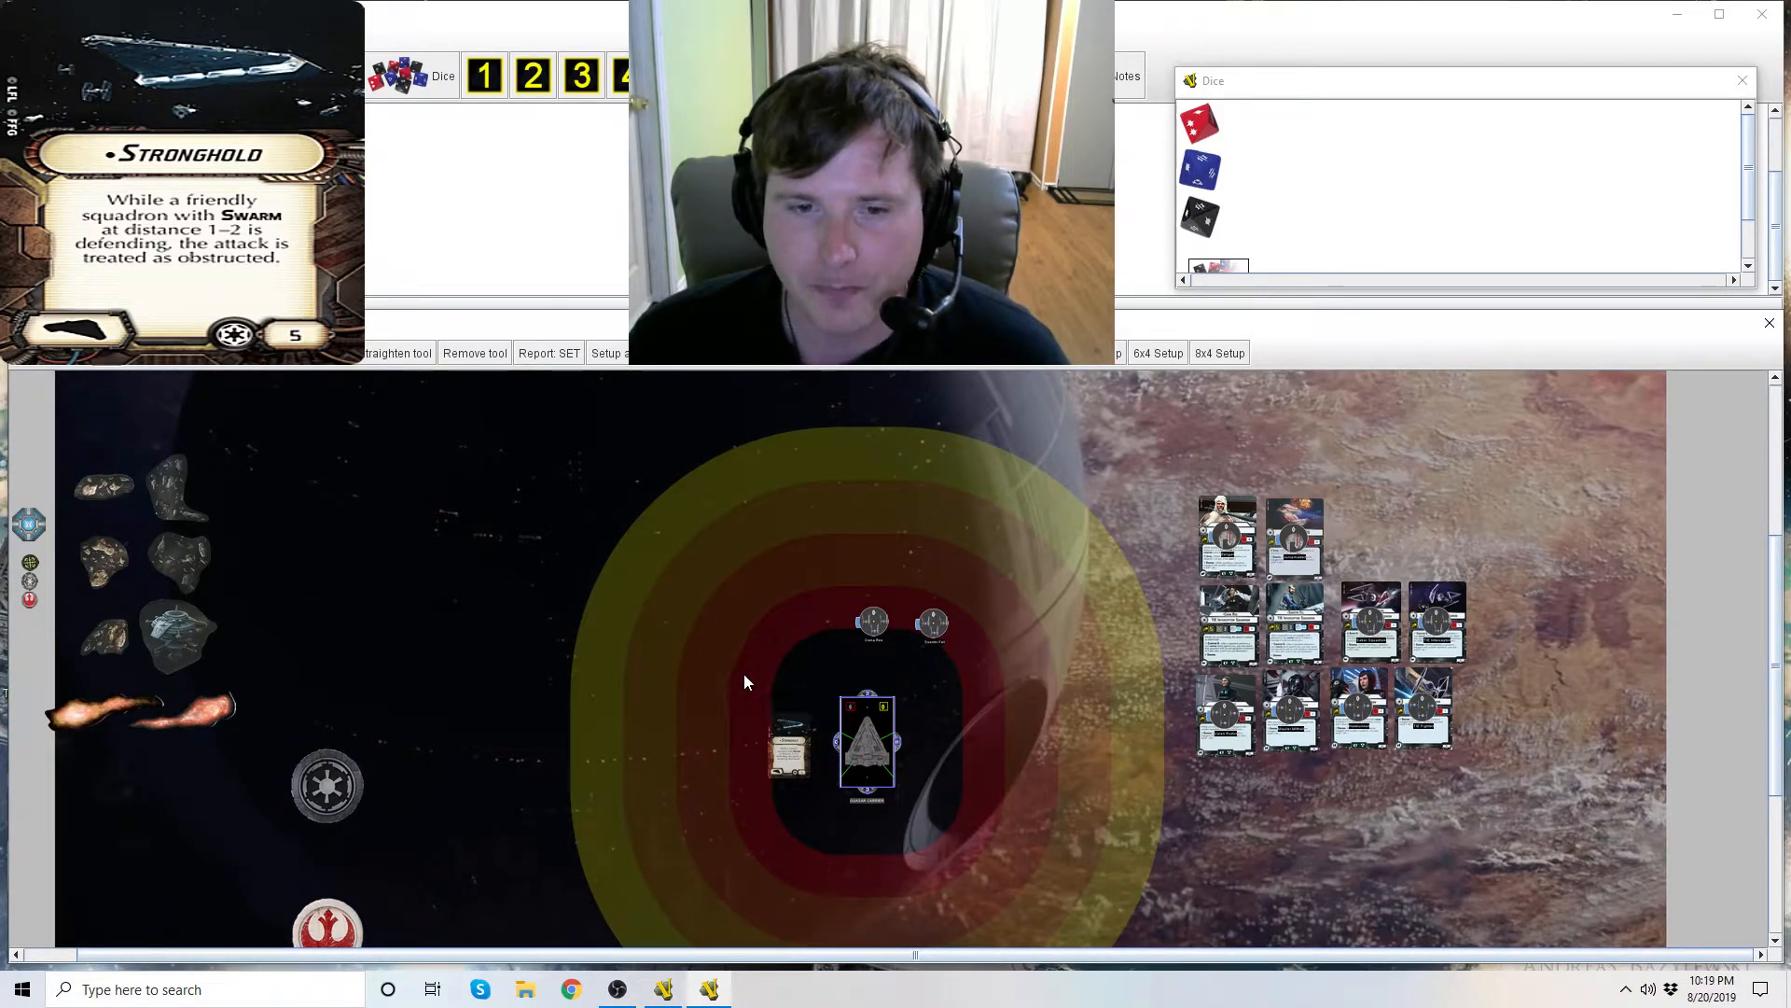
{"action": "mouse_move", "coordinate": [755, 603]}
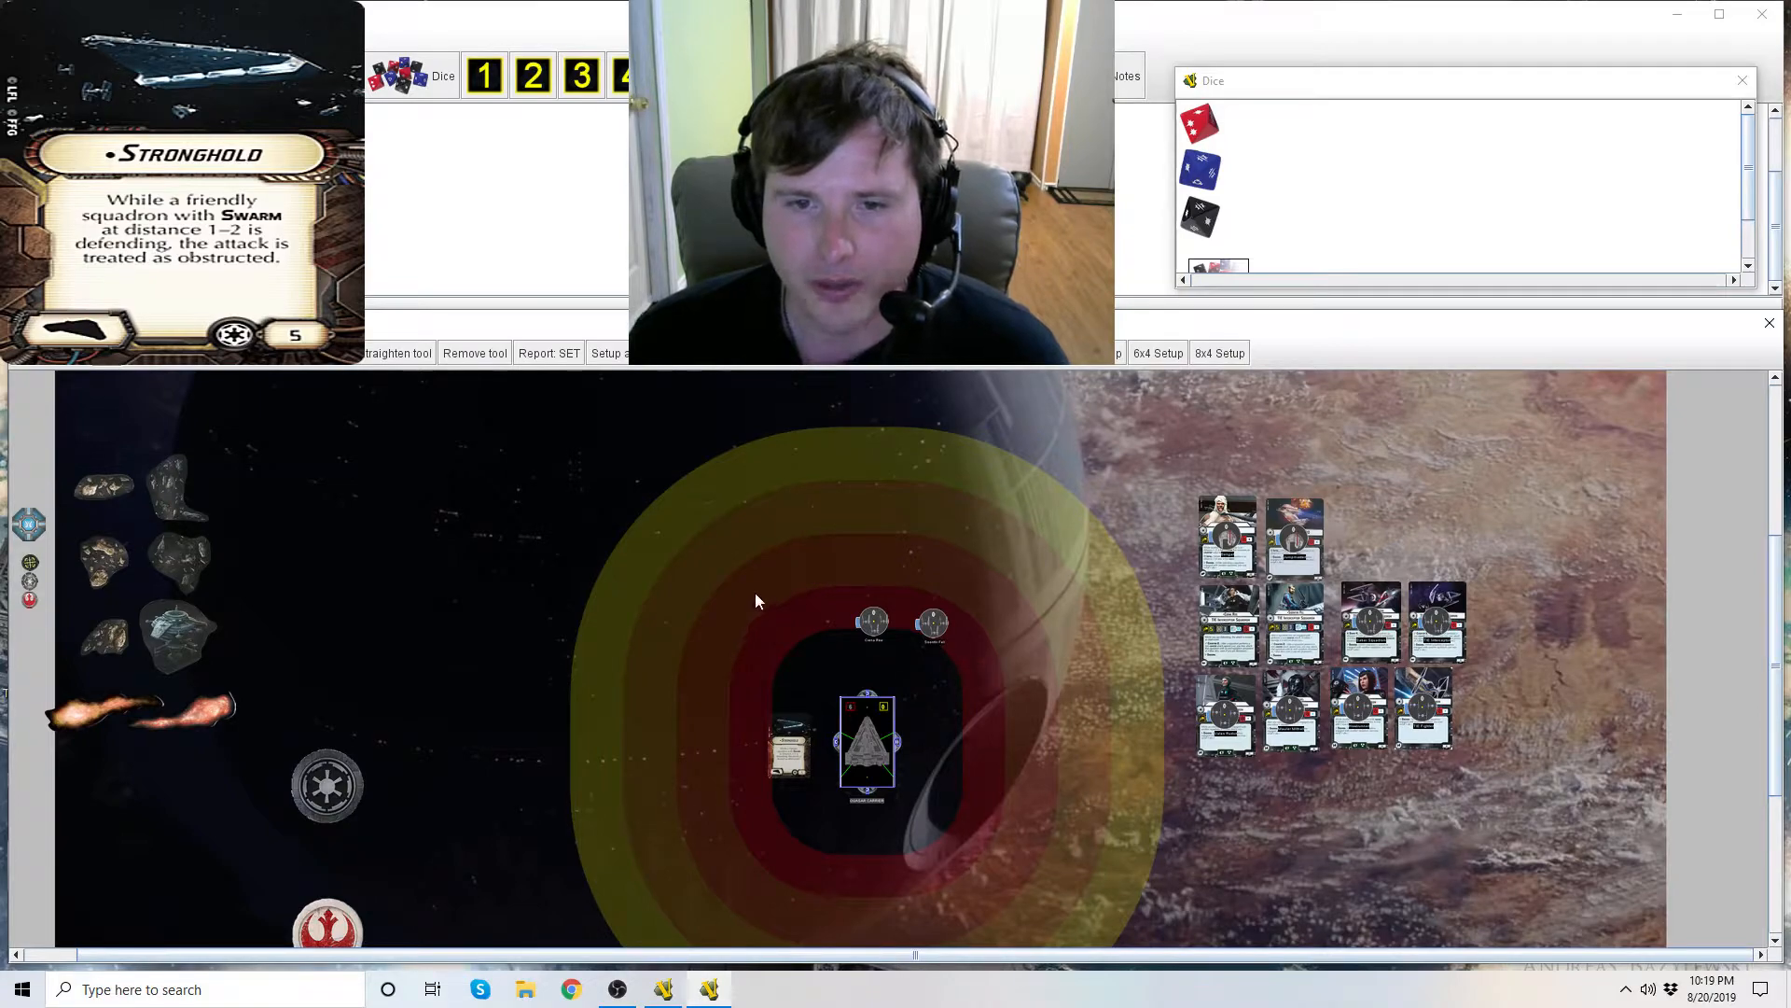
{"action": "mouse_move", "coordinate": [726, 558]}
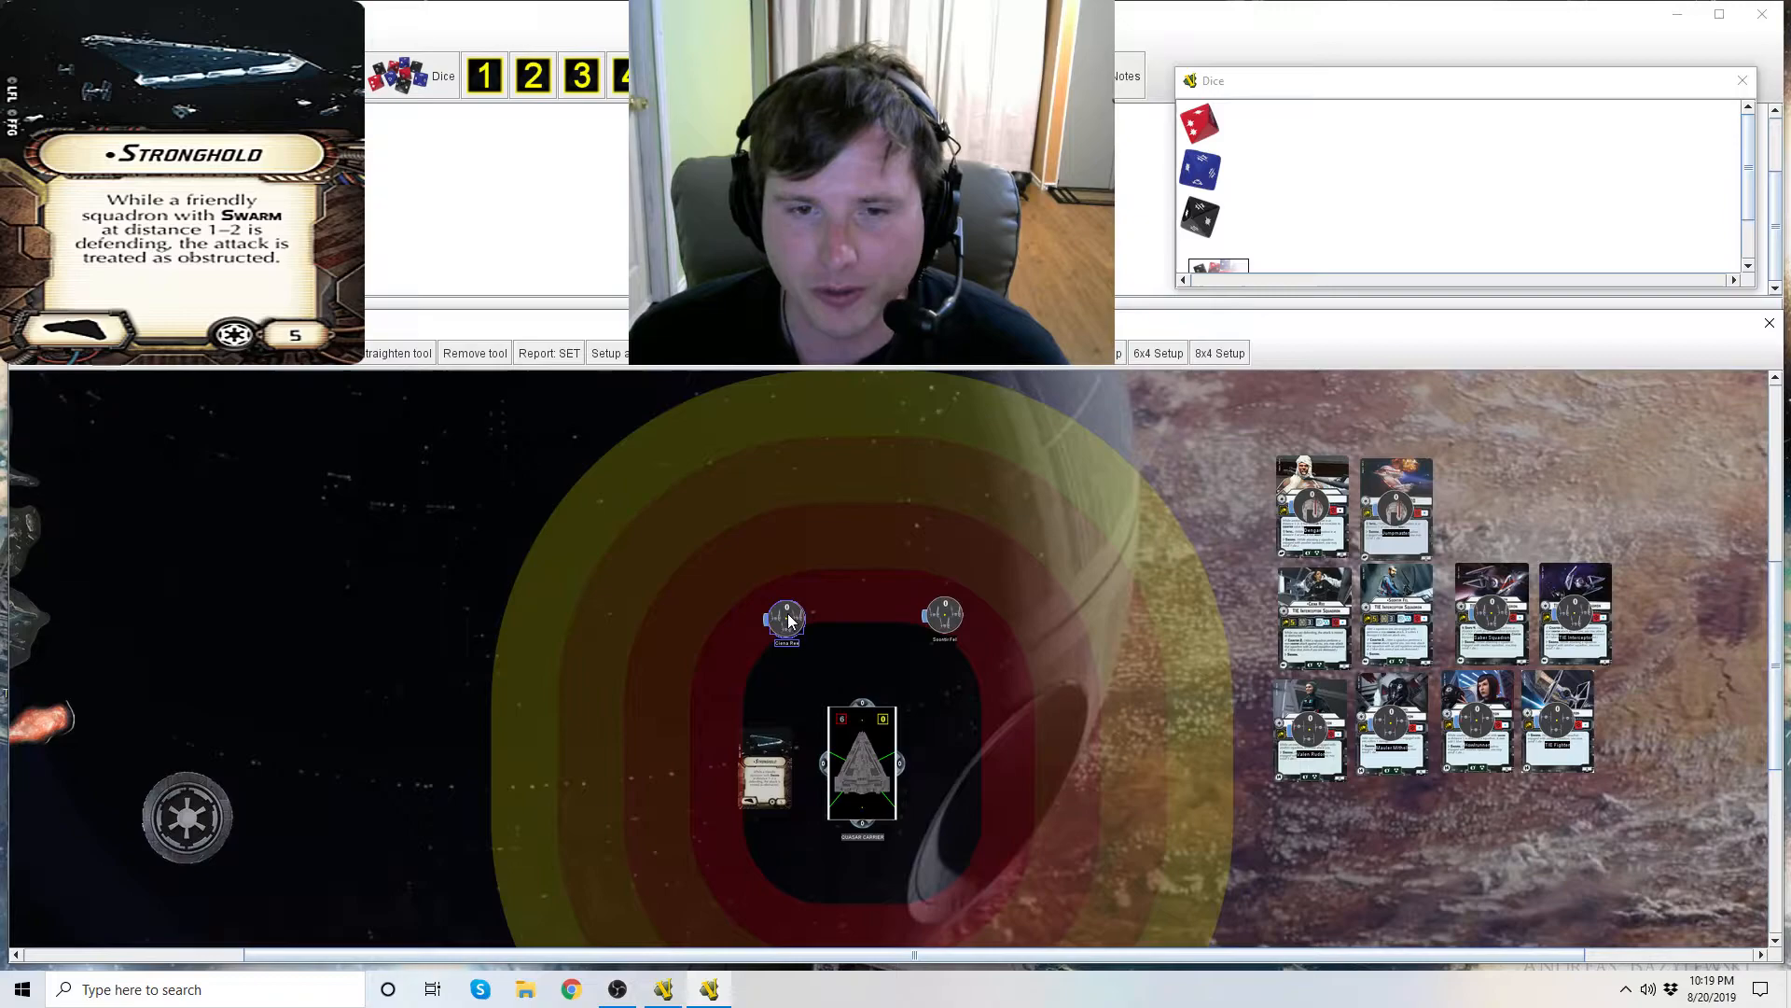
{"action": "left_click_drag", "start_coordinate": [786, 618], "coordinate": [747, 574]}
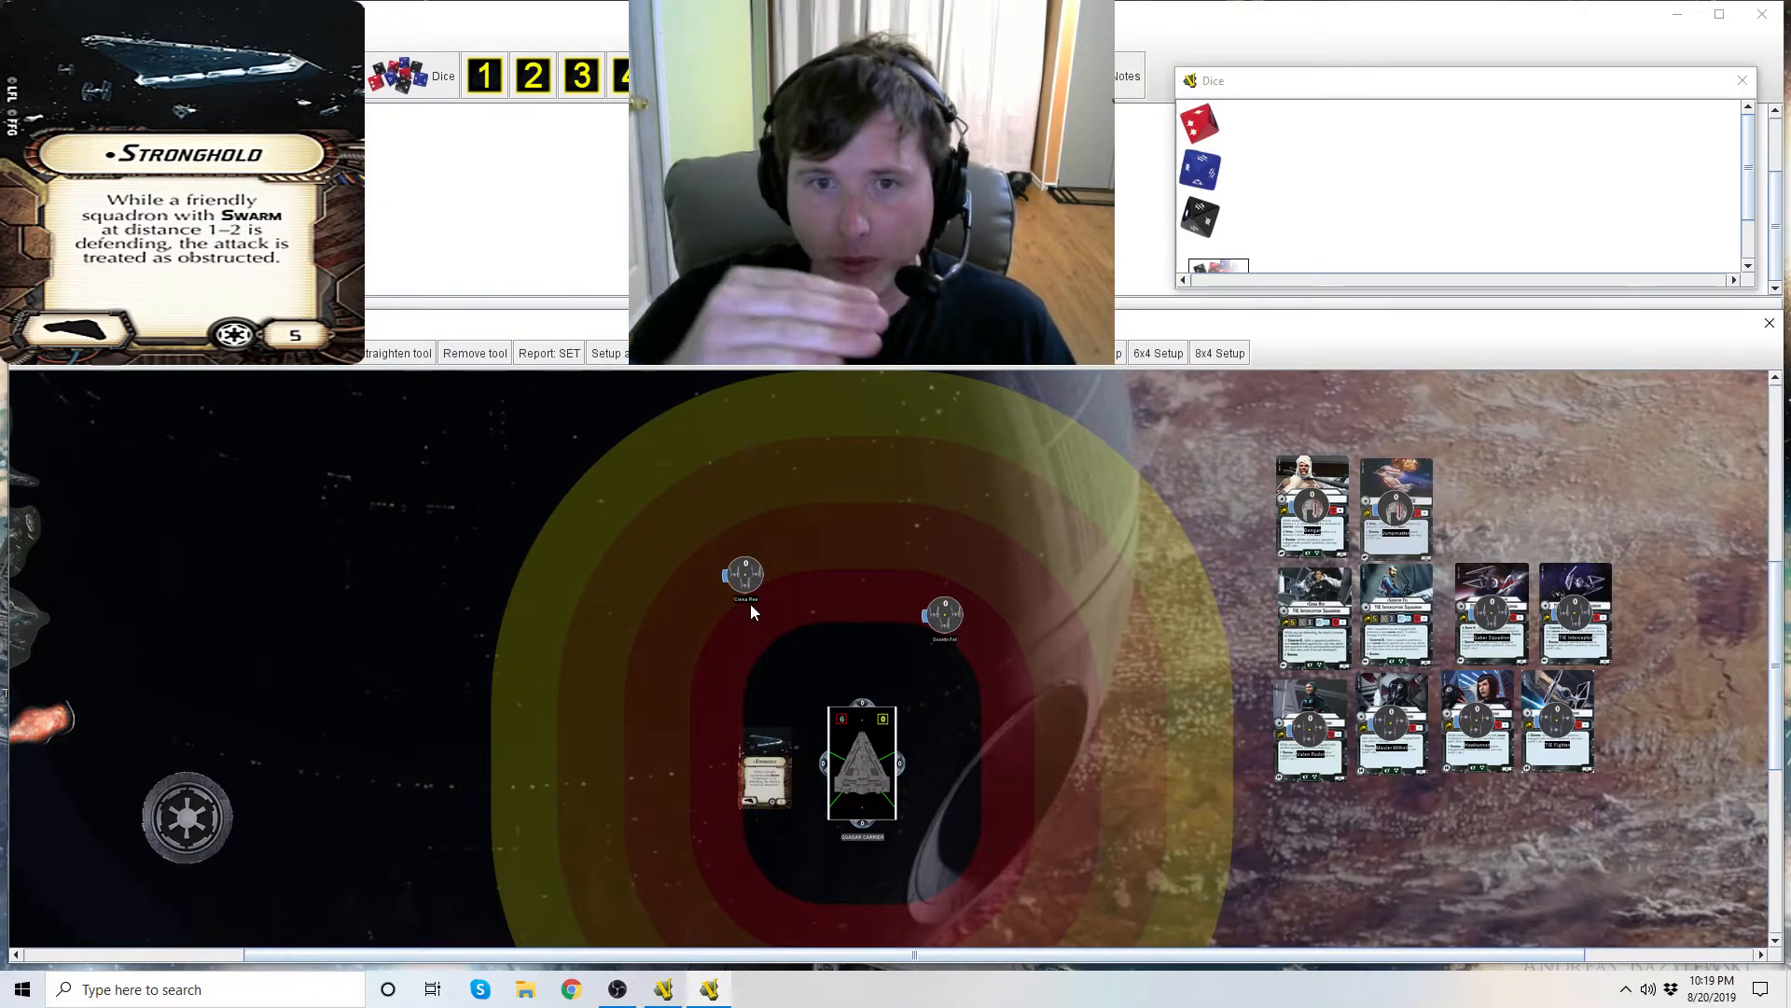
{"action": "mouse_move", "coordinate": [860, 706]}
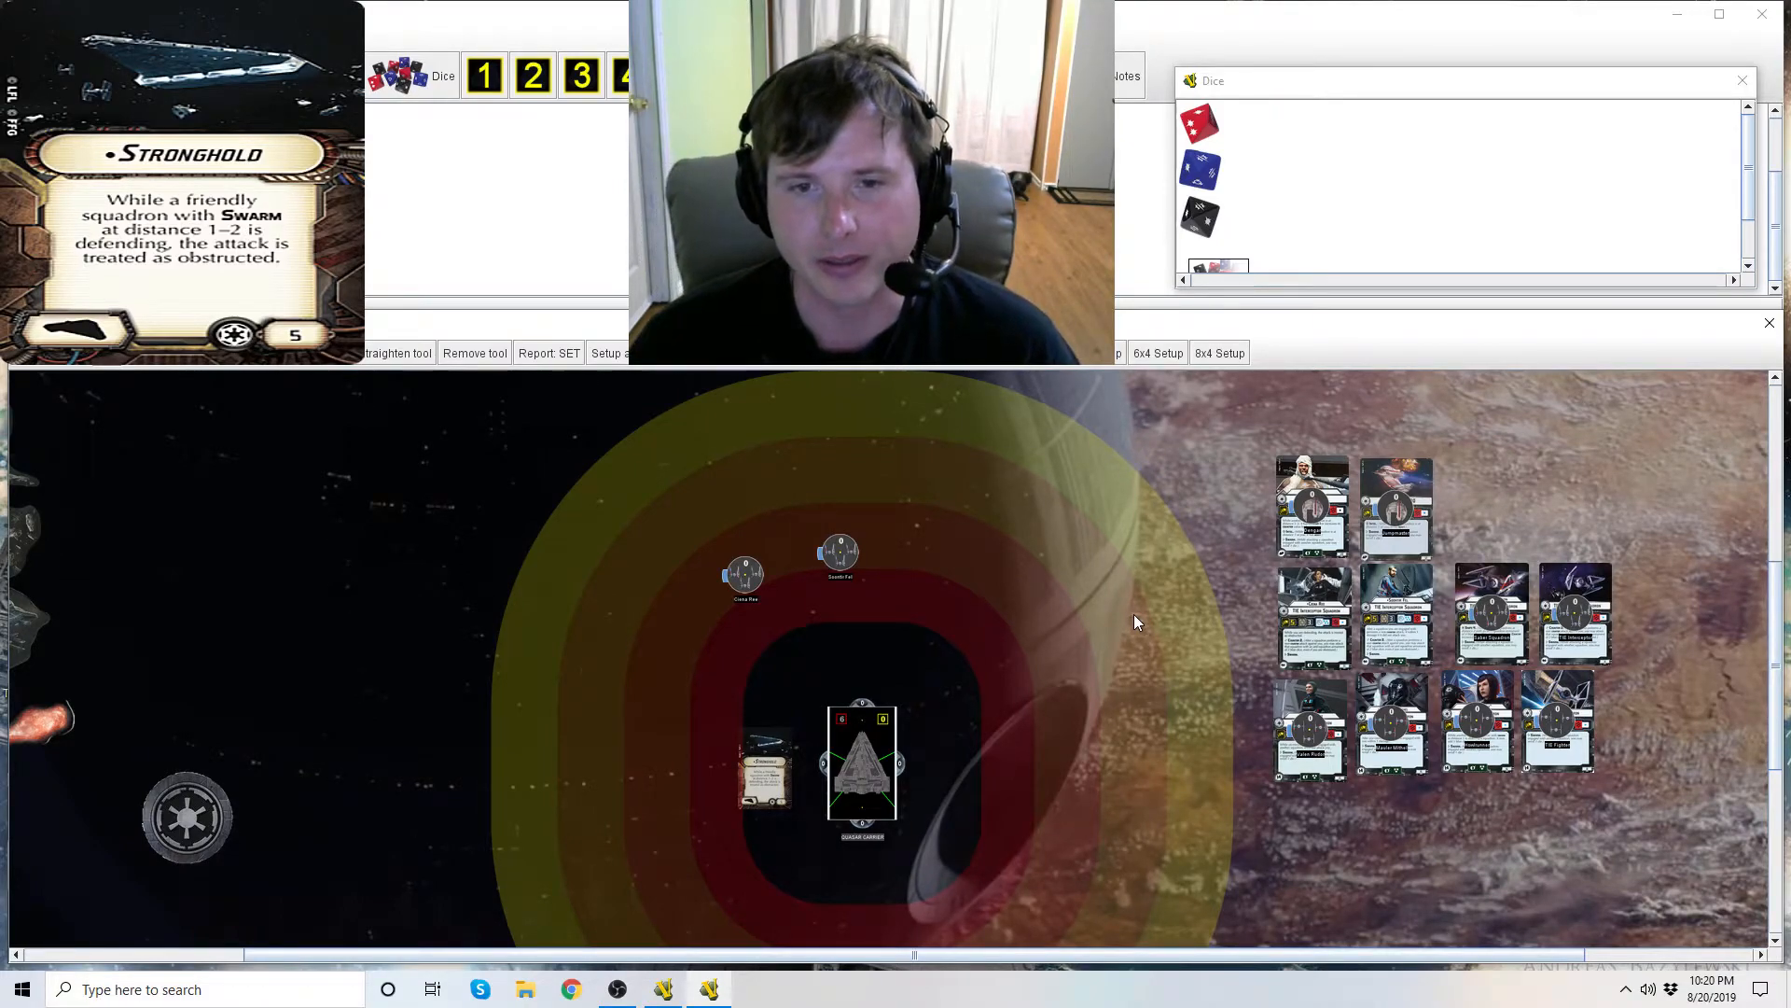
{"action": "mouse_move", "coordinate": [818, 429]}
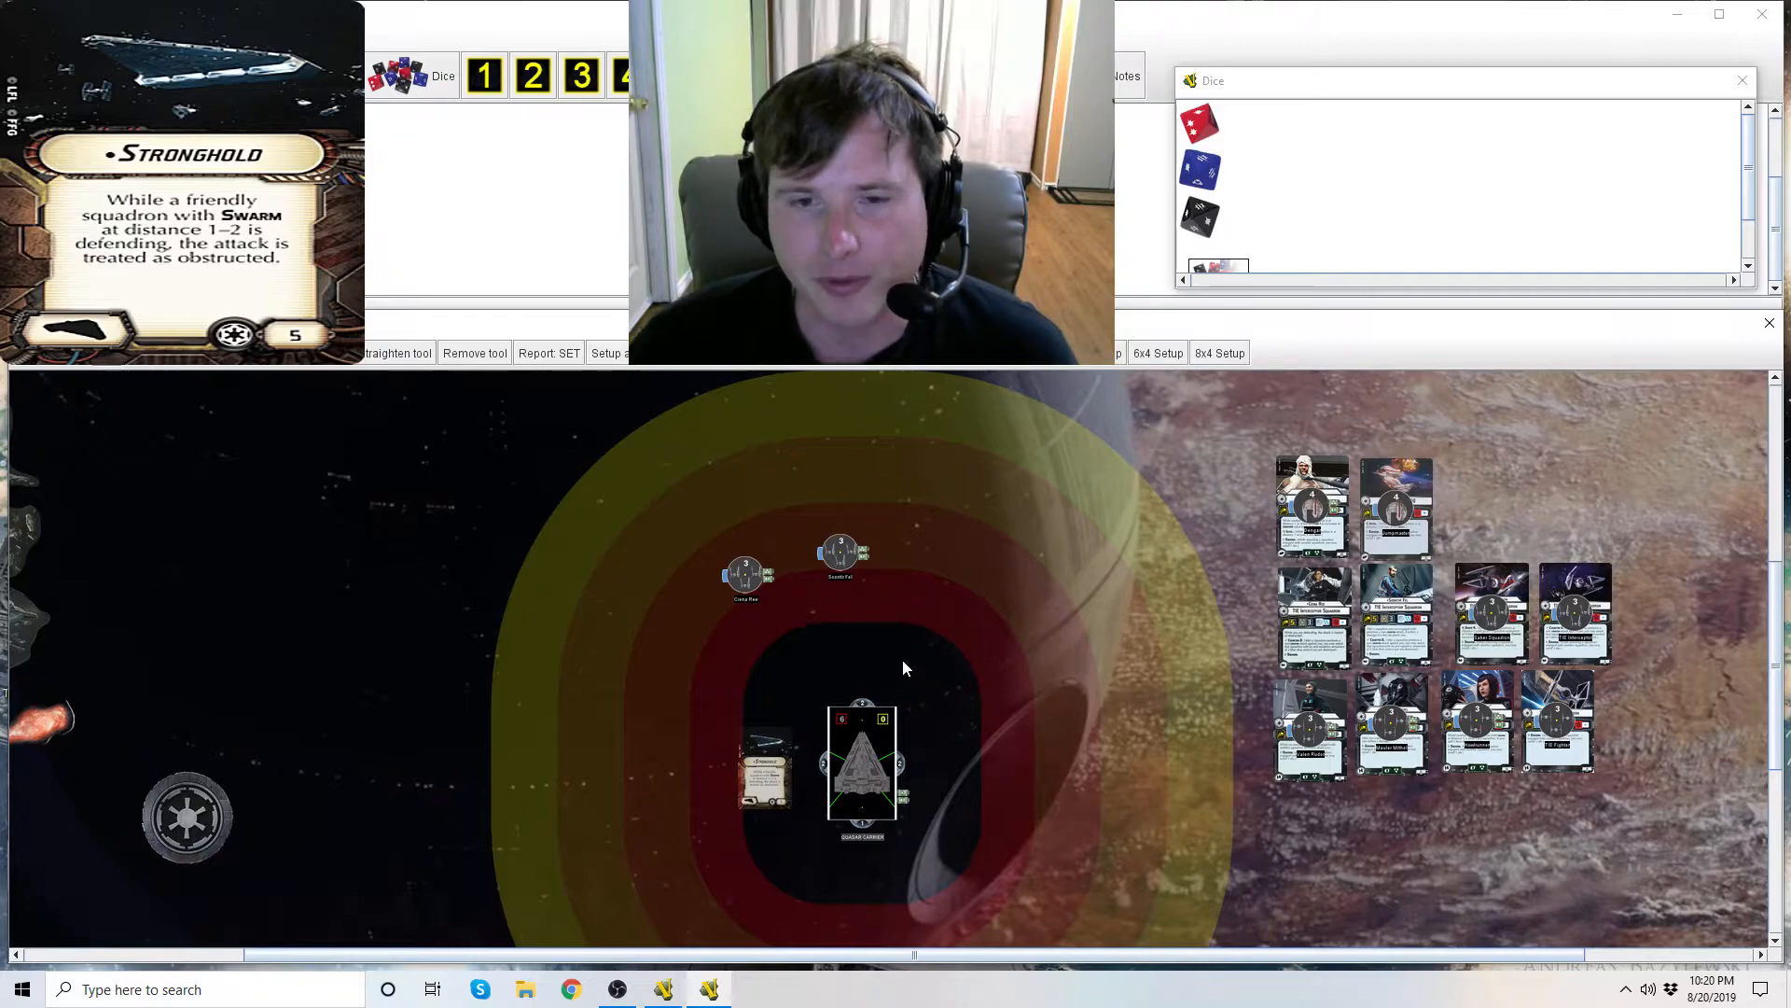
{"action": "mouse_move", "coordinate": [995, 718]}
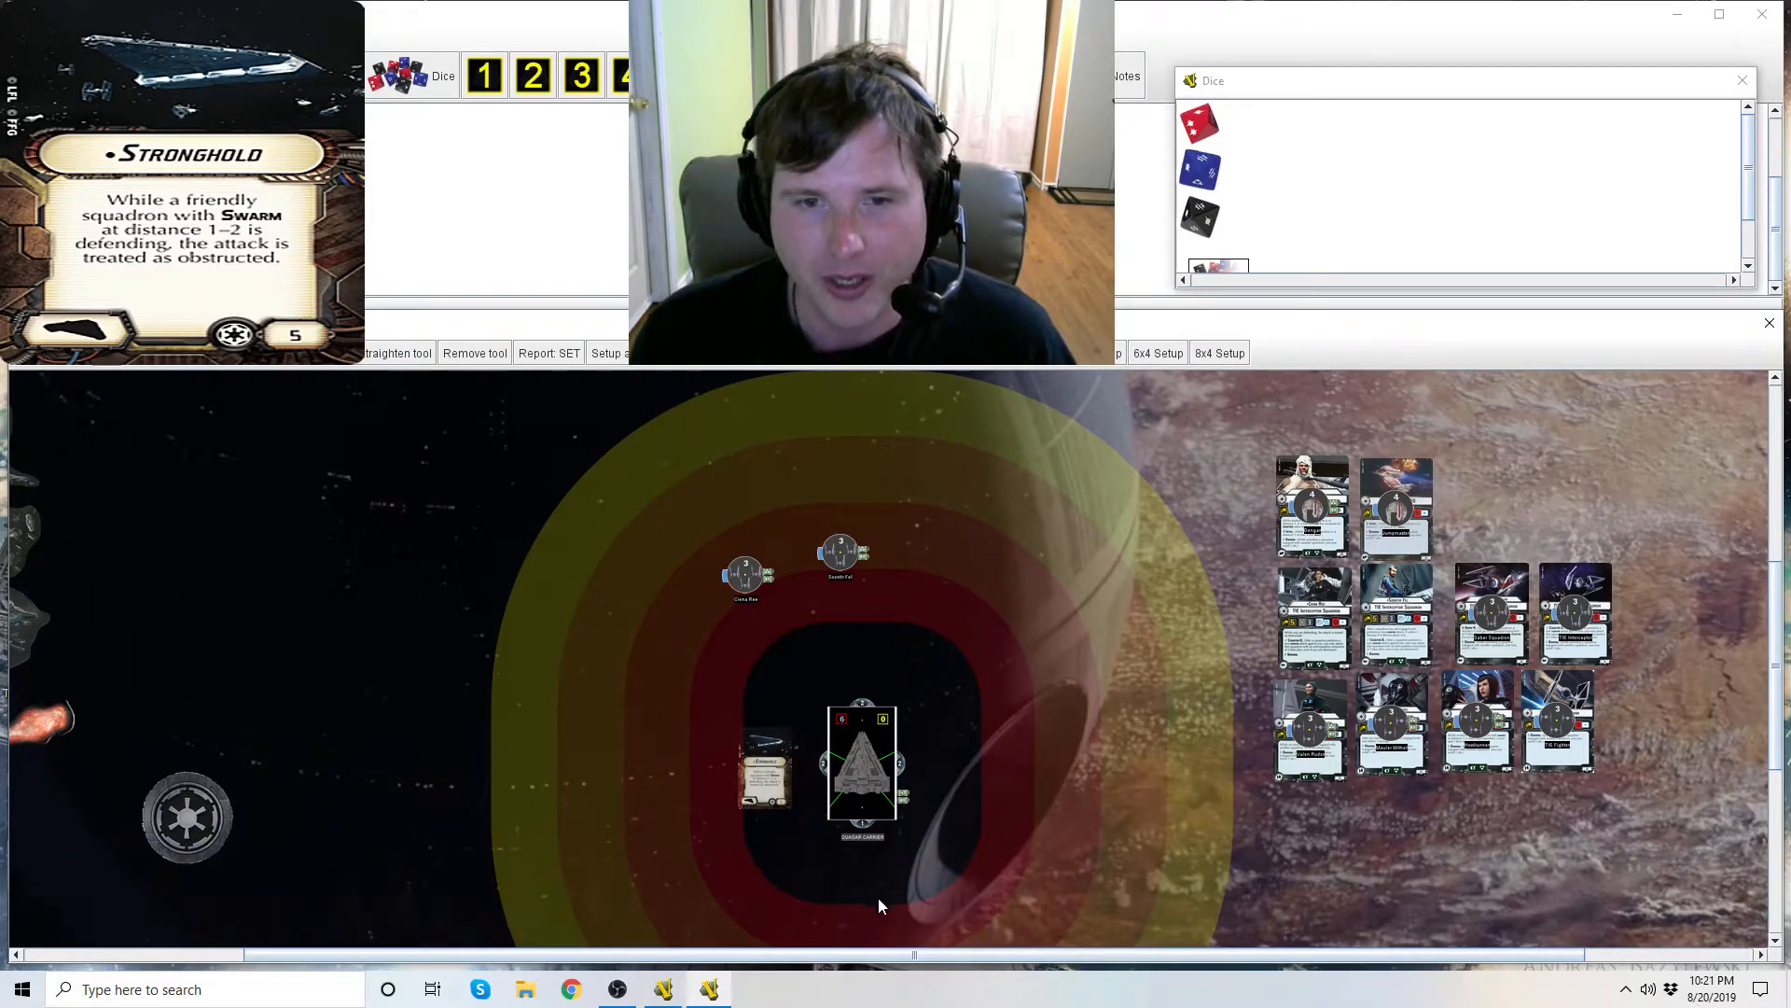
{"action": "mouse_move", "coordinate": [700, 644]}
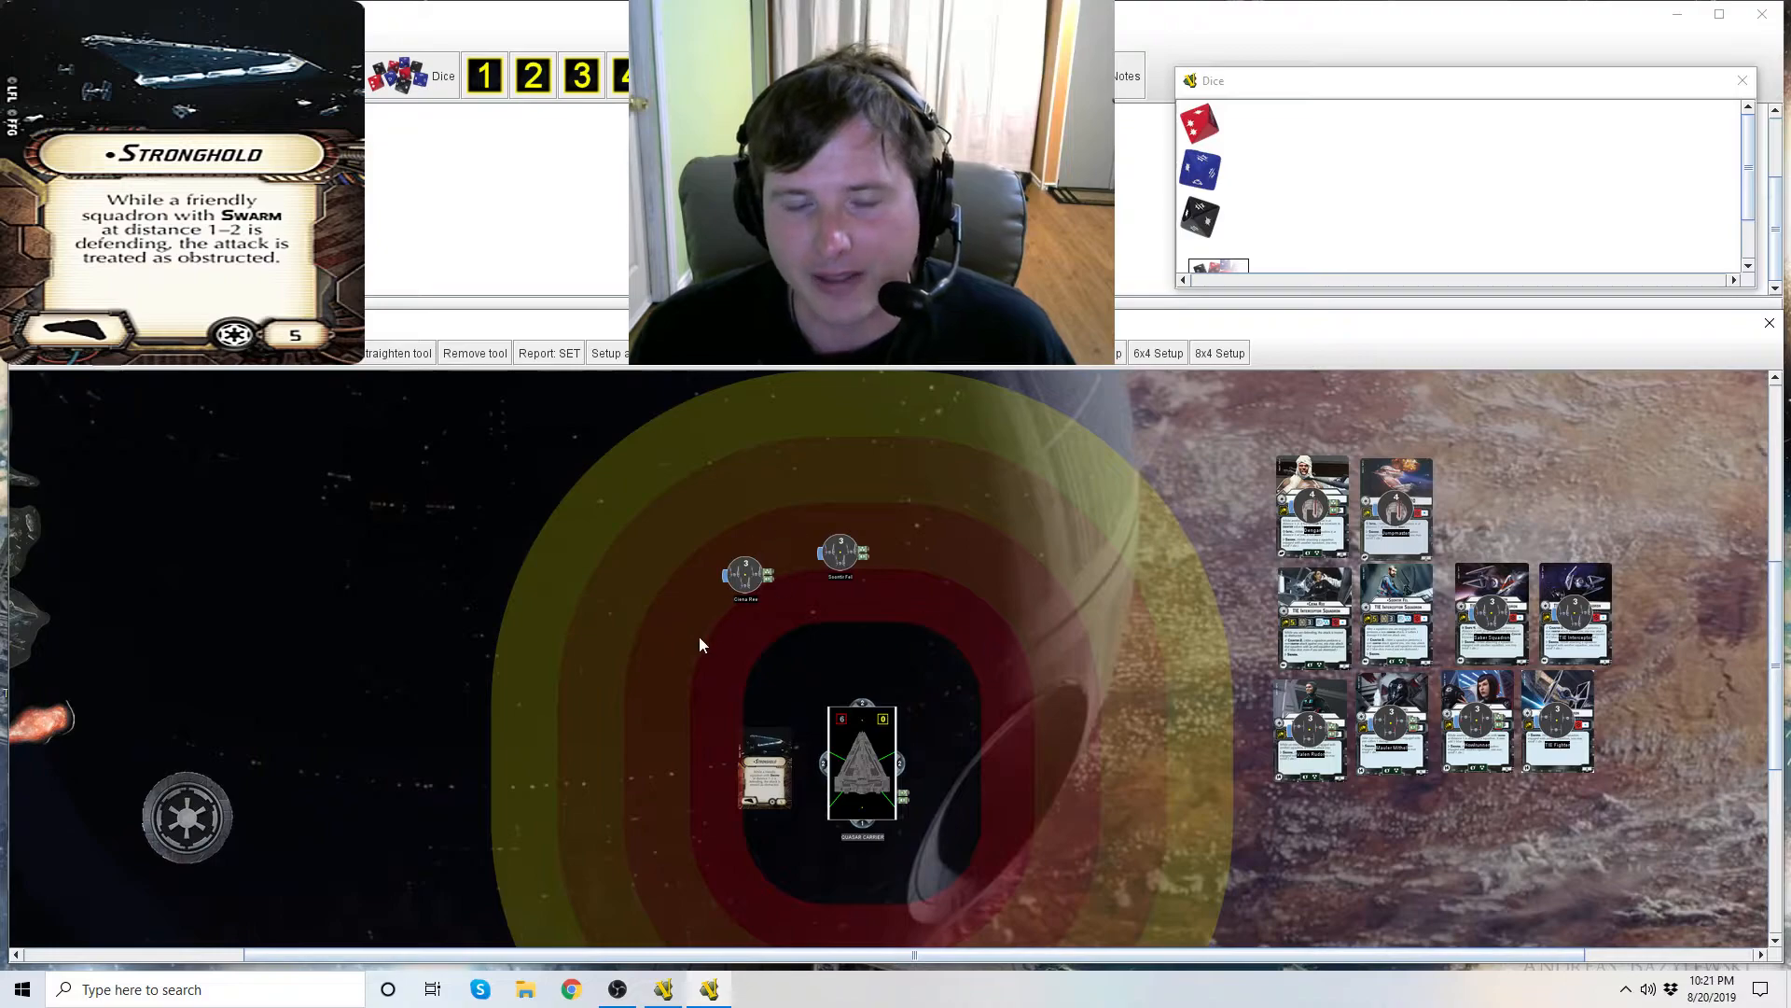
{"action": "mouse_move", "coordinate": [983, 686]}
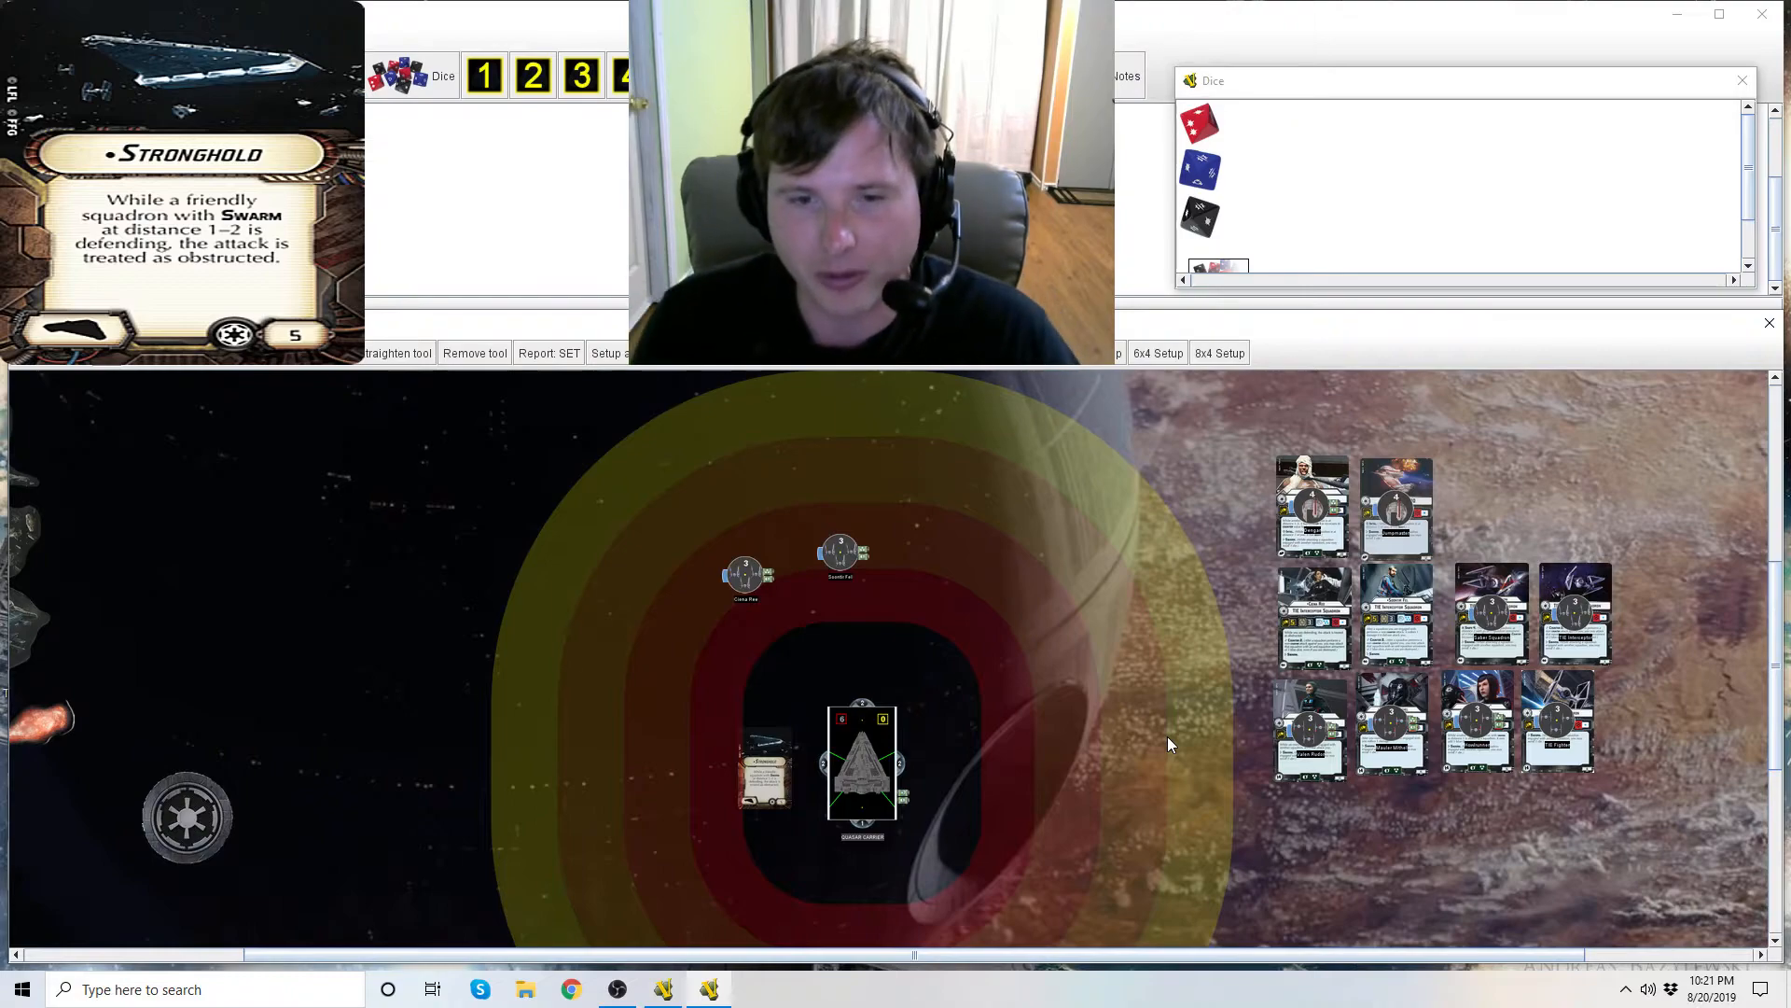
{"action": "mouse_move", "coordinate": [840, 574]}
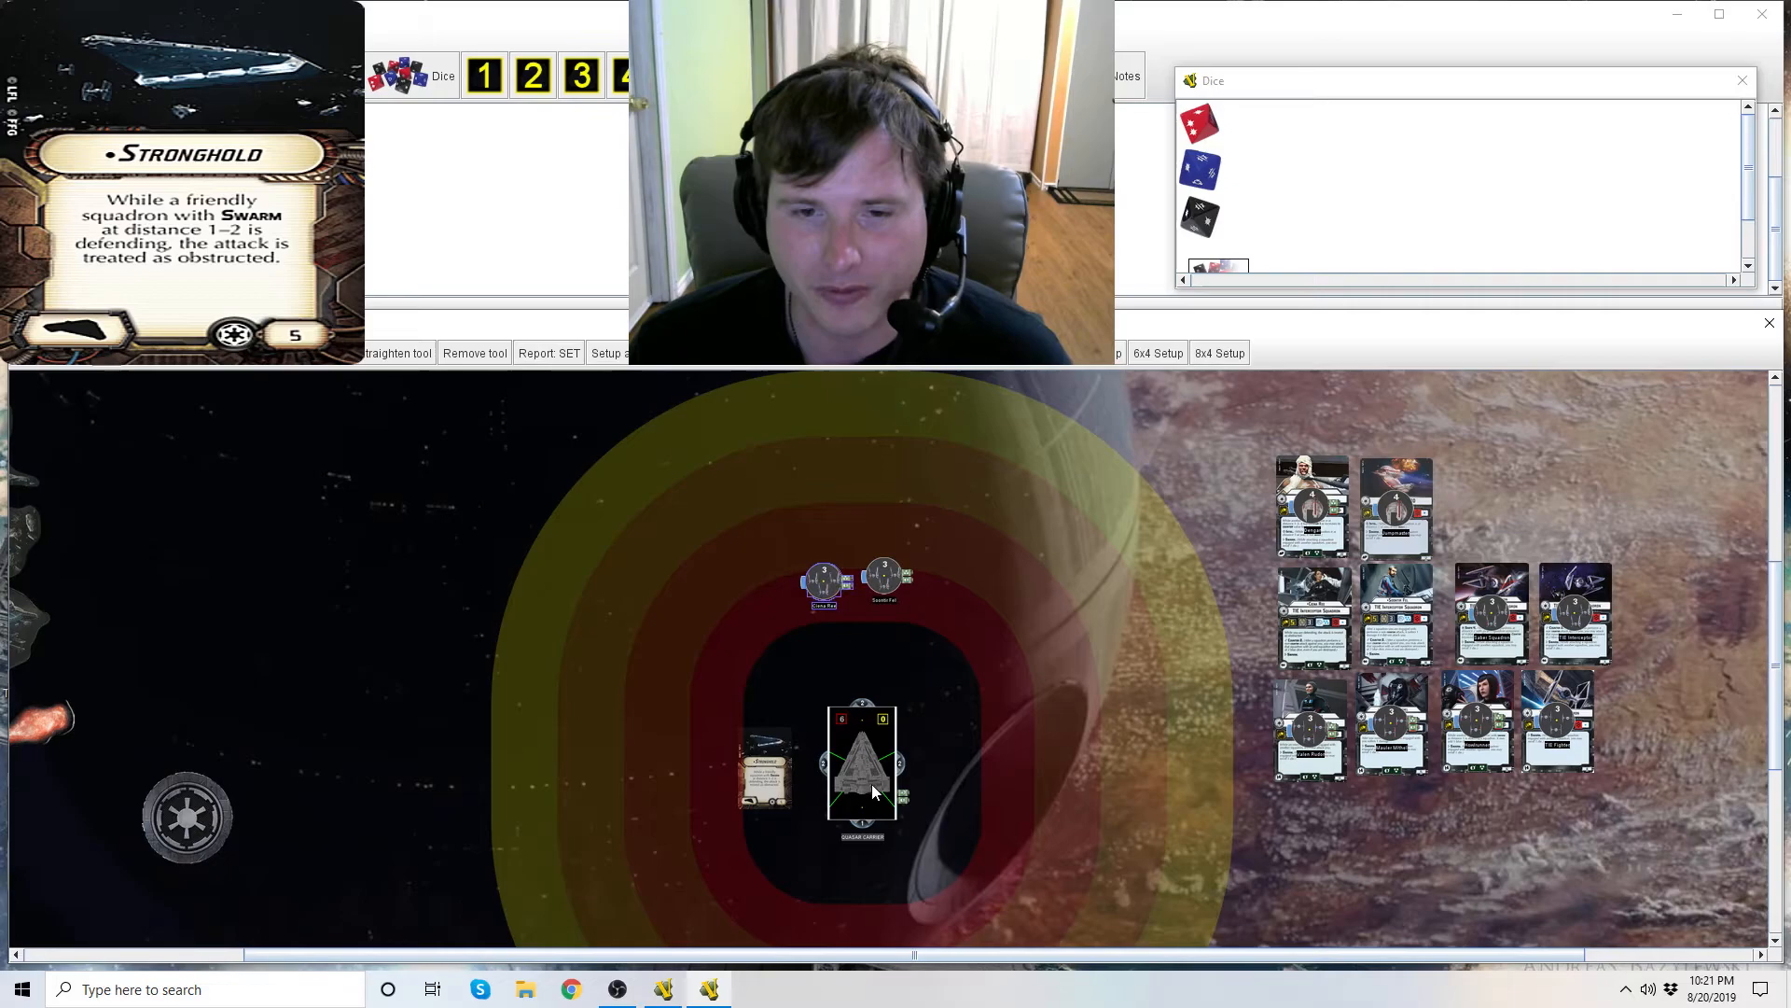
Shift the Quasar Fire higher inside its black close-range zone
{"action": "left_click_drag", "start_coordinate": [862, 765], "coordinate": [862, 662]}
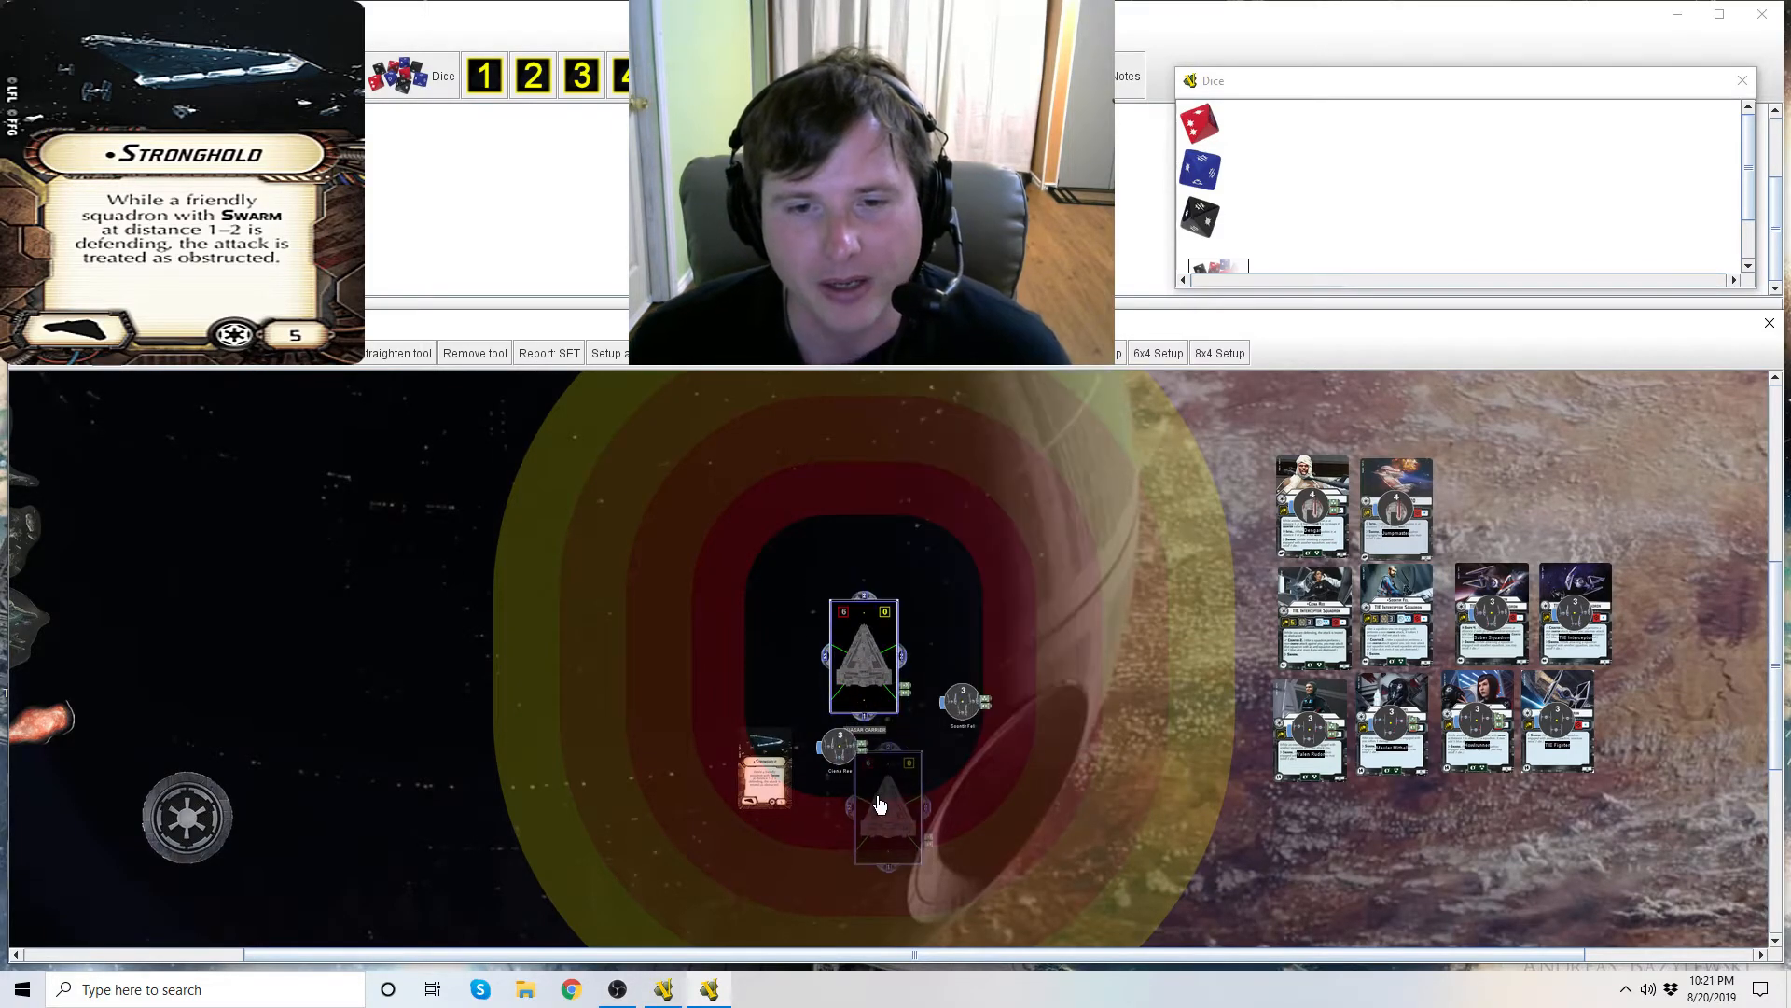
Set the ship back so the two squadrons flank its front corners at distance 1
{"action": "left_click_drag", "start_coordinate": [863, 657], "coordinate": [888, 791]}
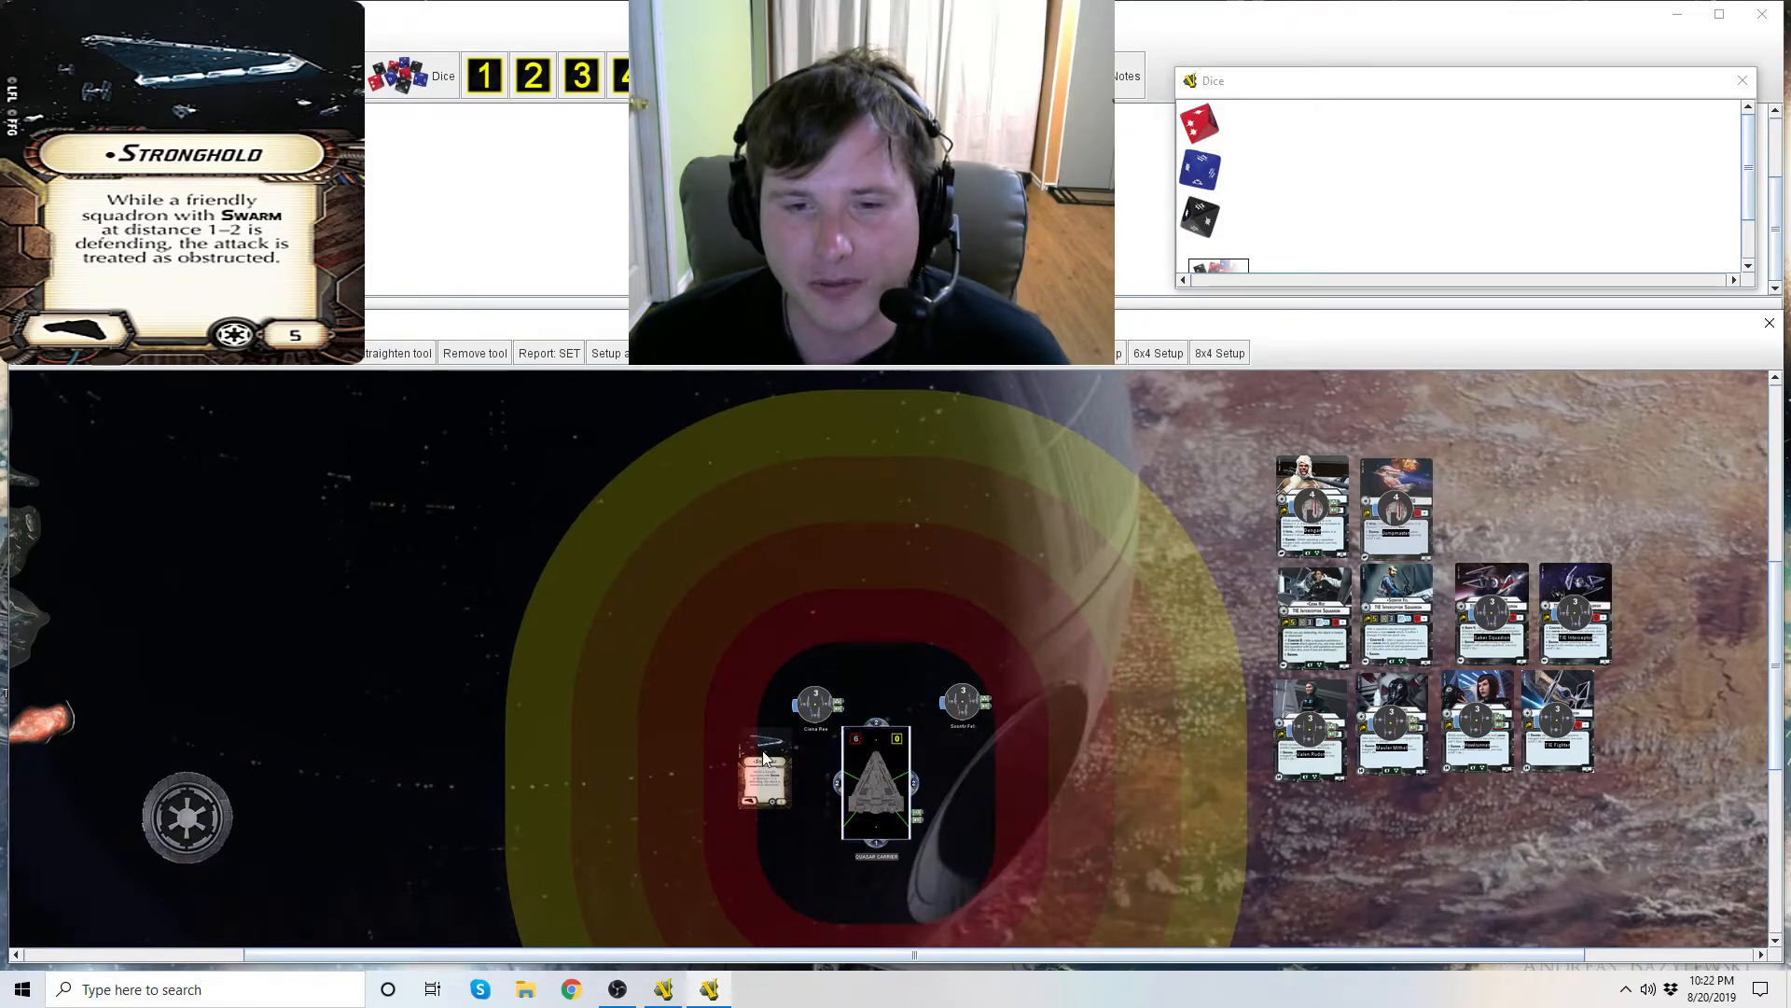
{"action": "left_click", "coordinate": [877, 795]}
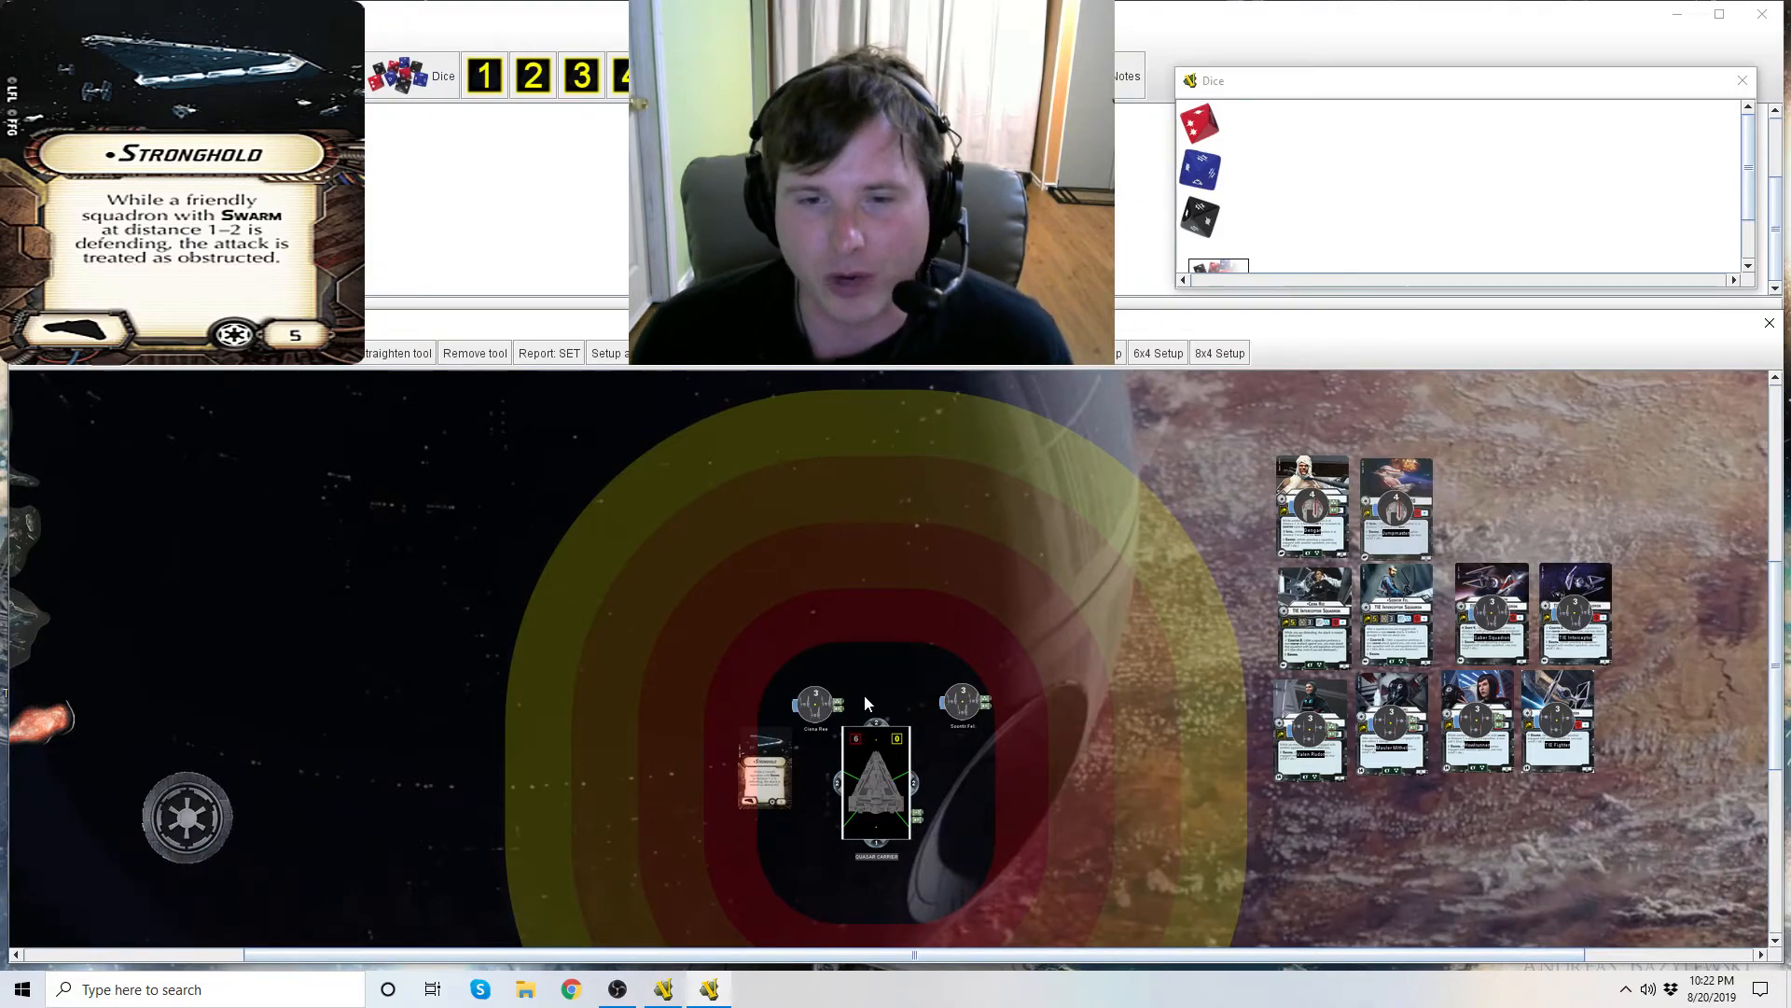
{"action": "mouse_move", "coordinate": [840, 446]}
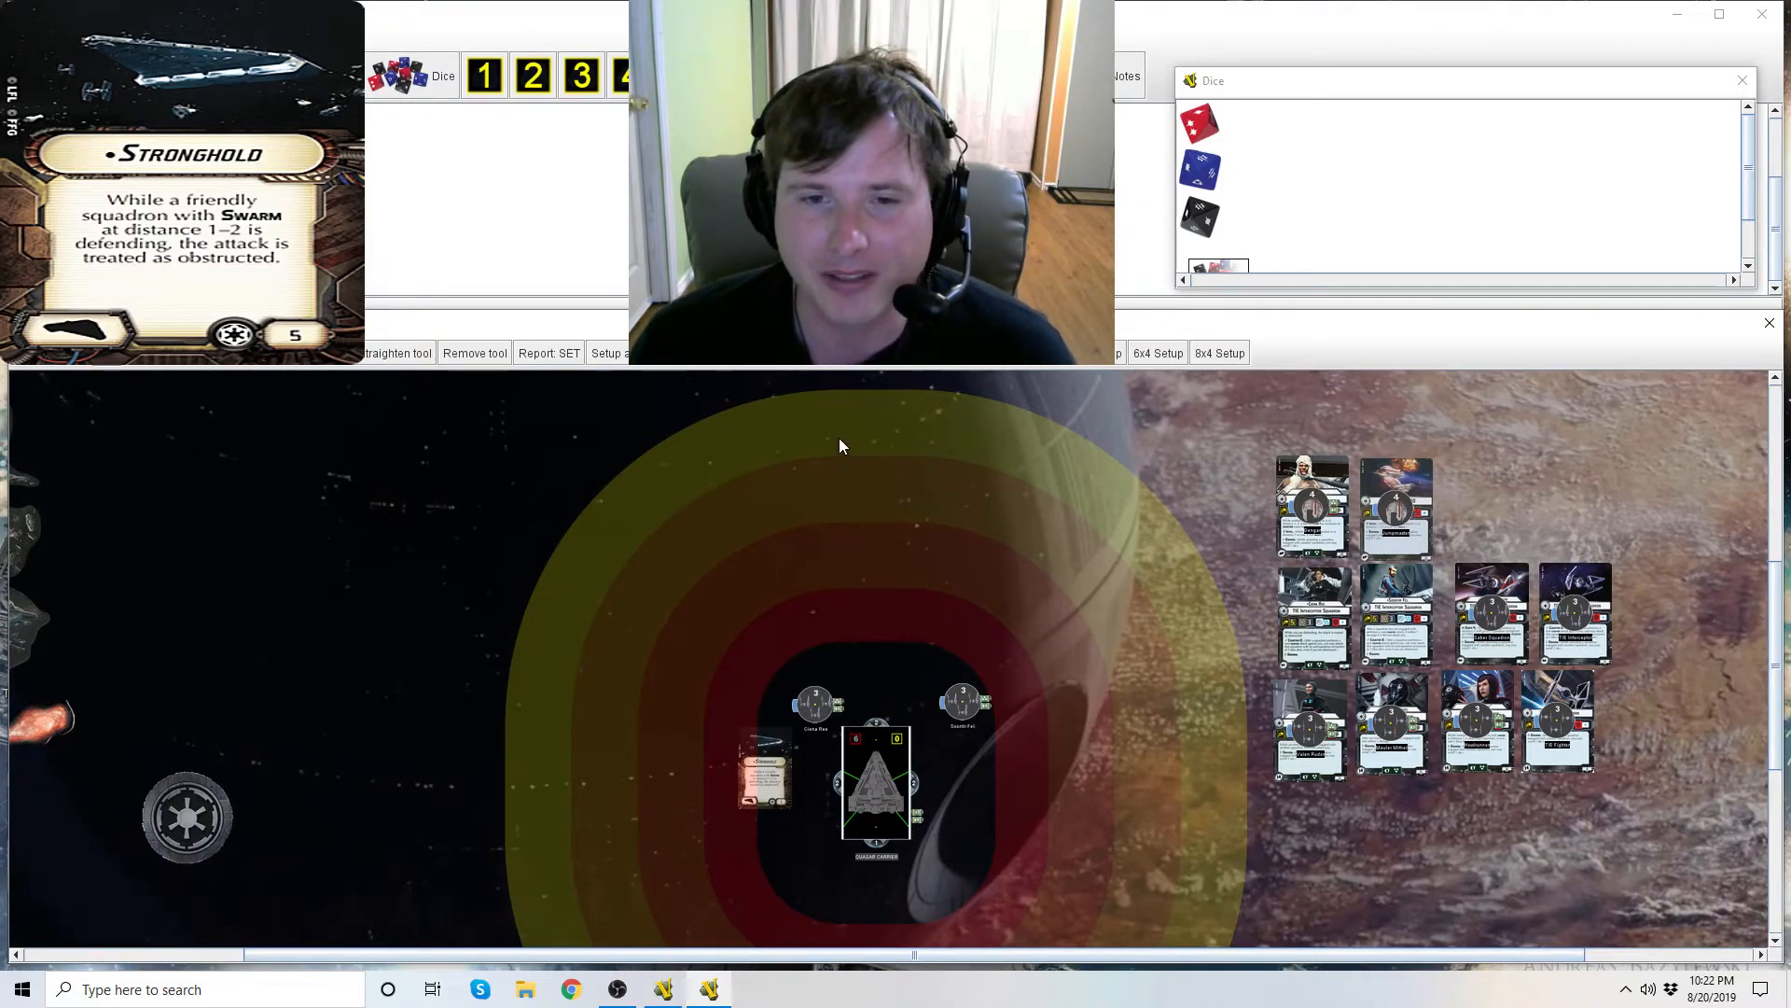
Move the left and right squadrons out to the red band above the ship, then reposition it
{"action": "left_click_drag", "start_coordinate": [815, 703], "coordinate": [776, 604]}
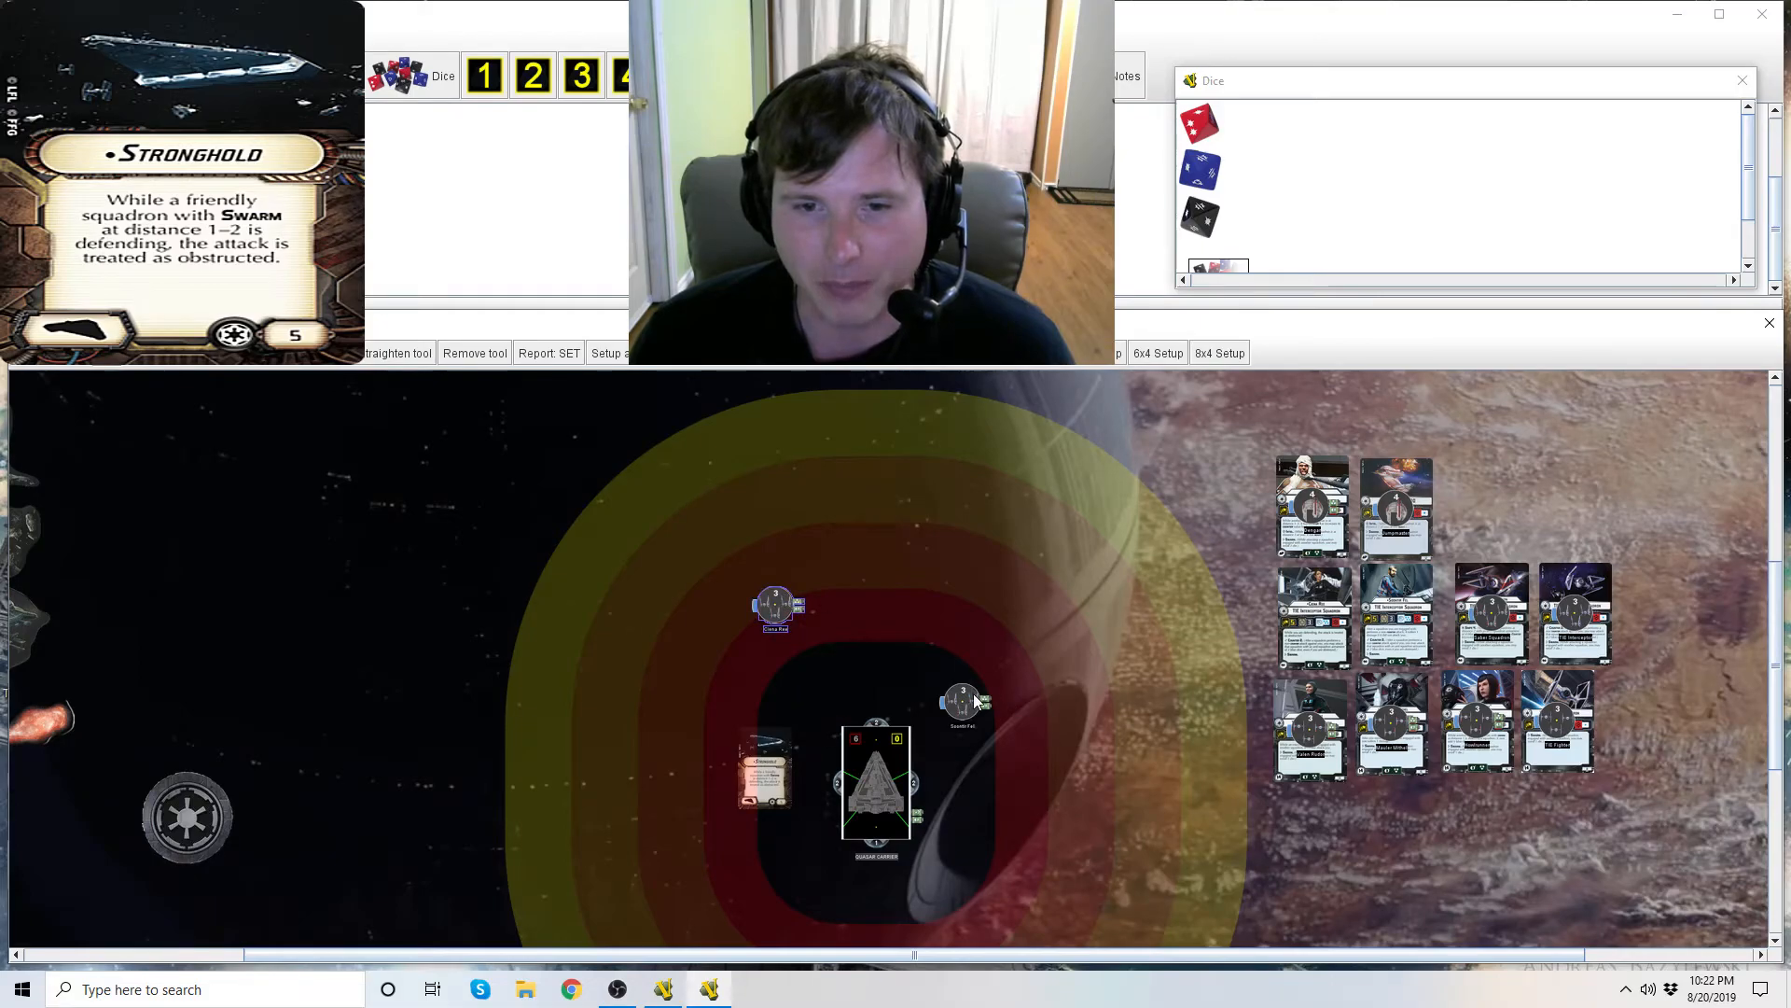
{"action": "left_click_drag", "start_coordinate": [963, 696], "coordinate": [925, 603]}
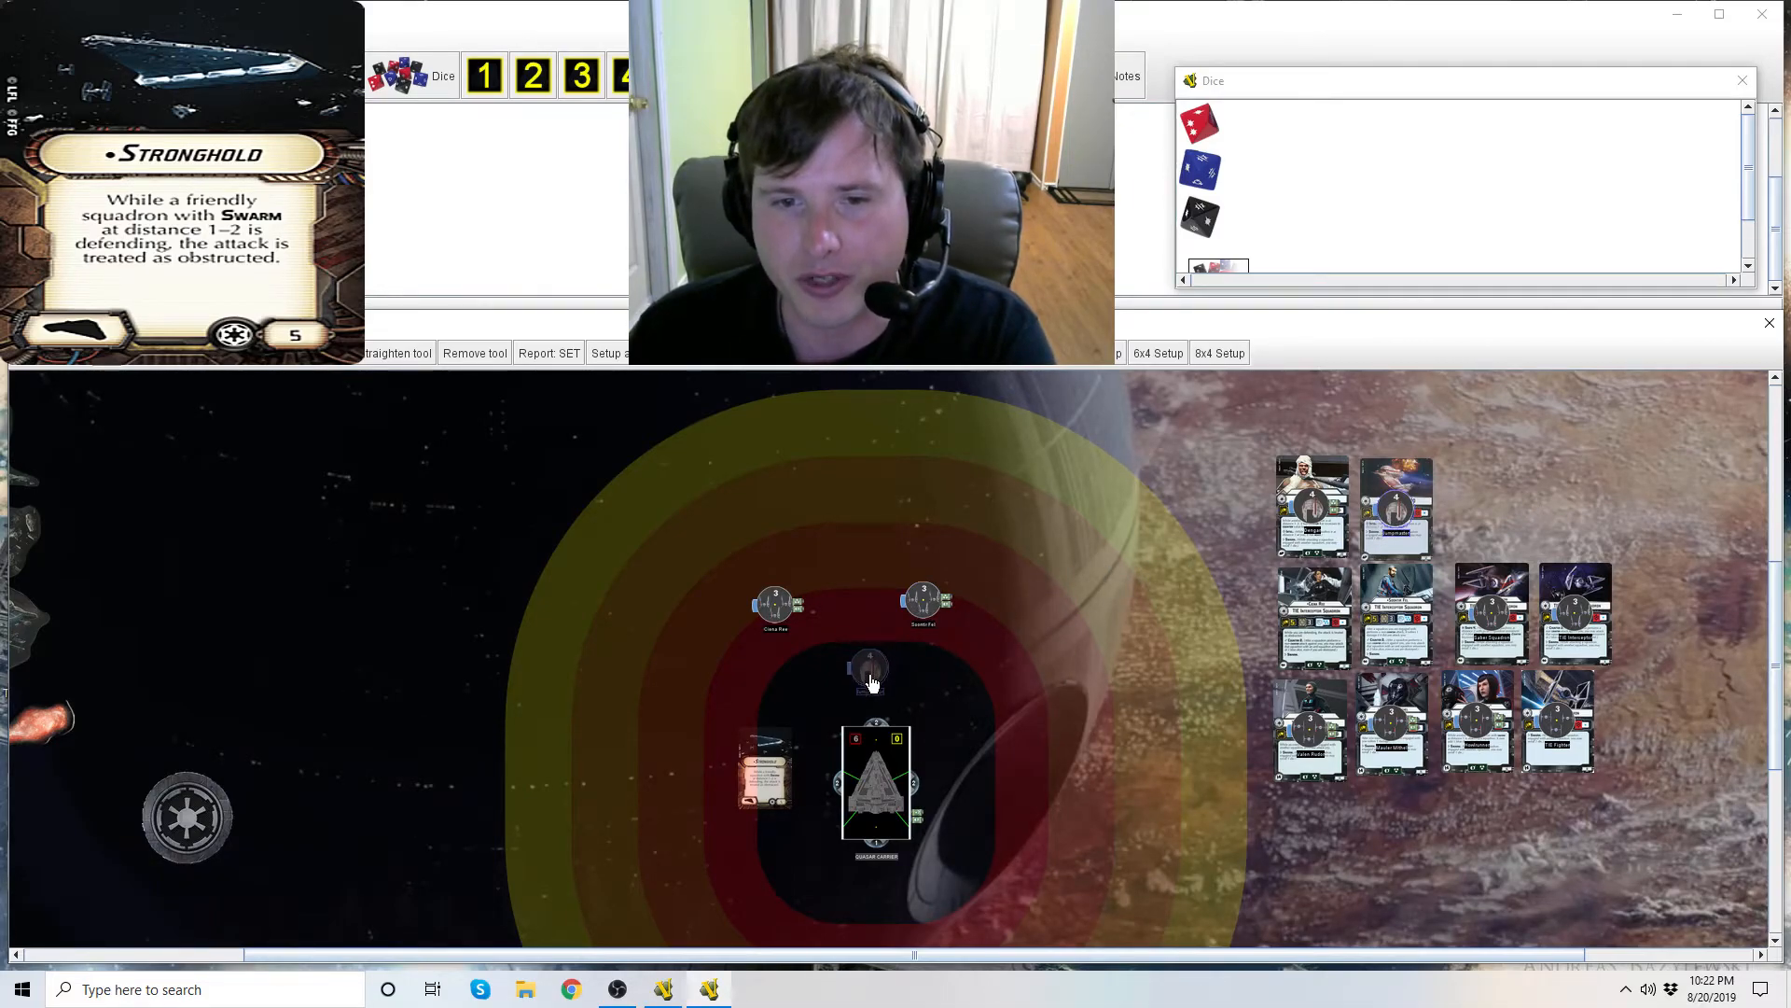
{"action": "left_click_drag", "start_coordinate": [867, 668], "coordinate": [936, 748]}
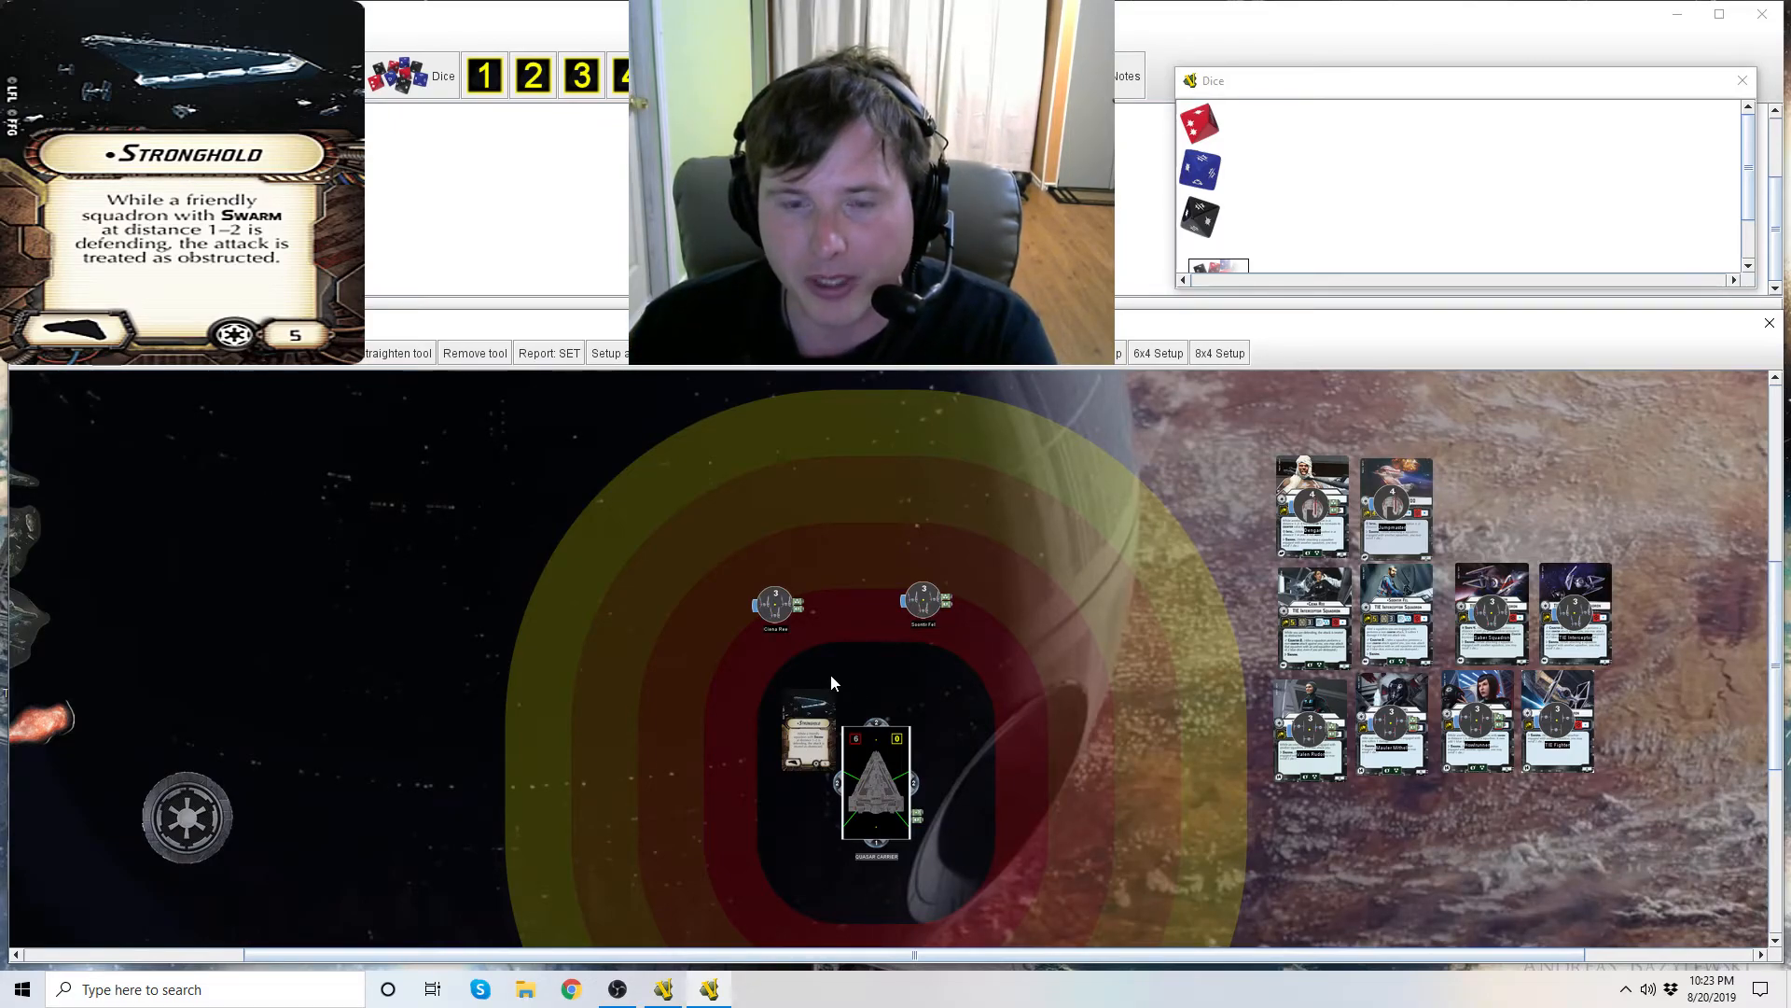
{"action": "mouse_move", "coordinate": [868, 757]}
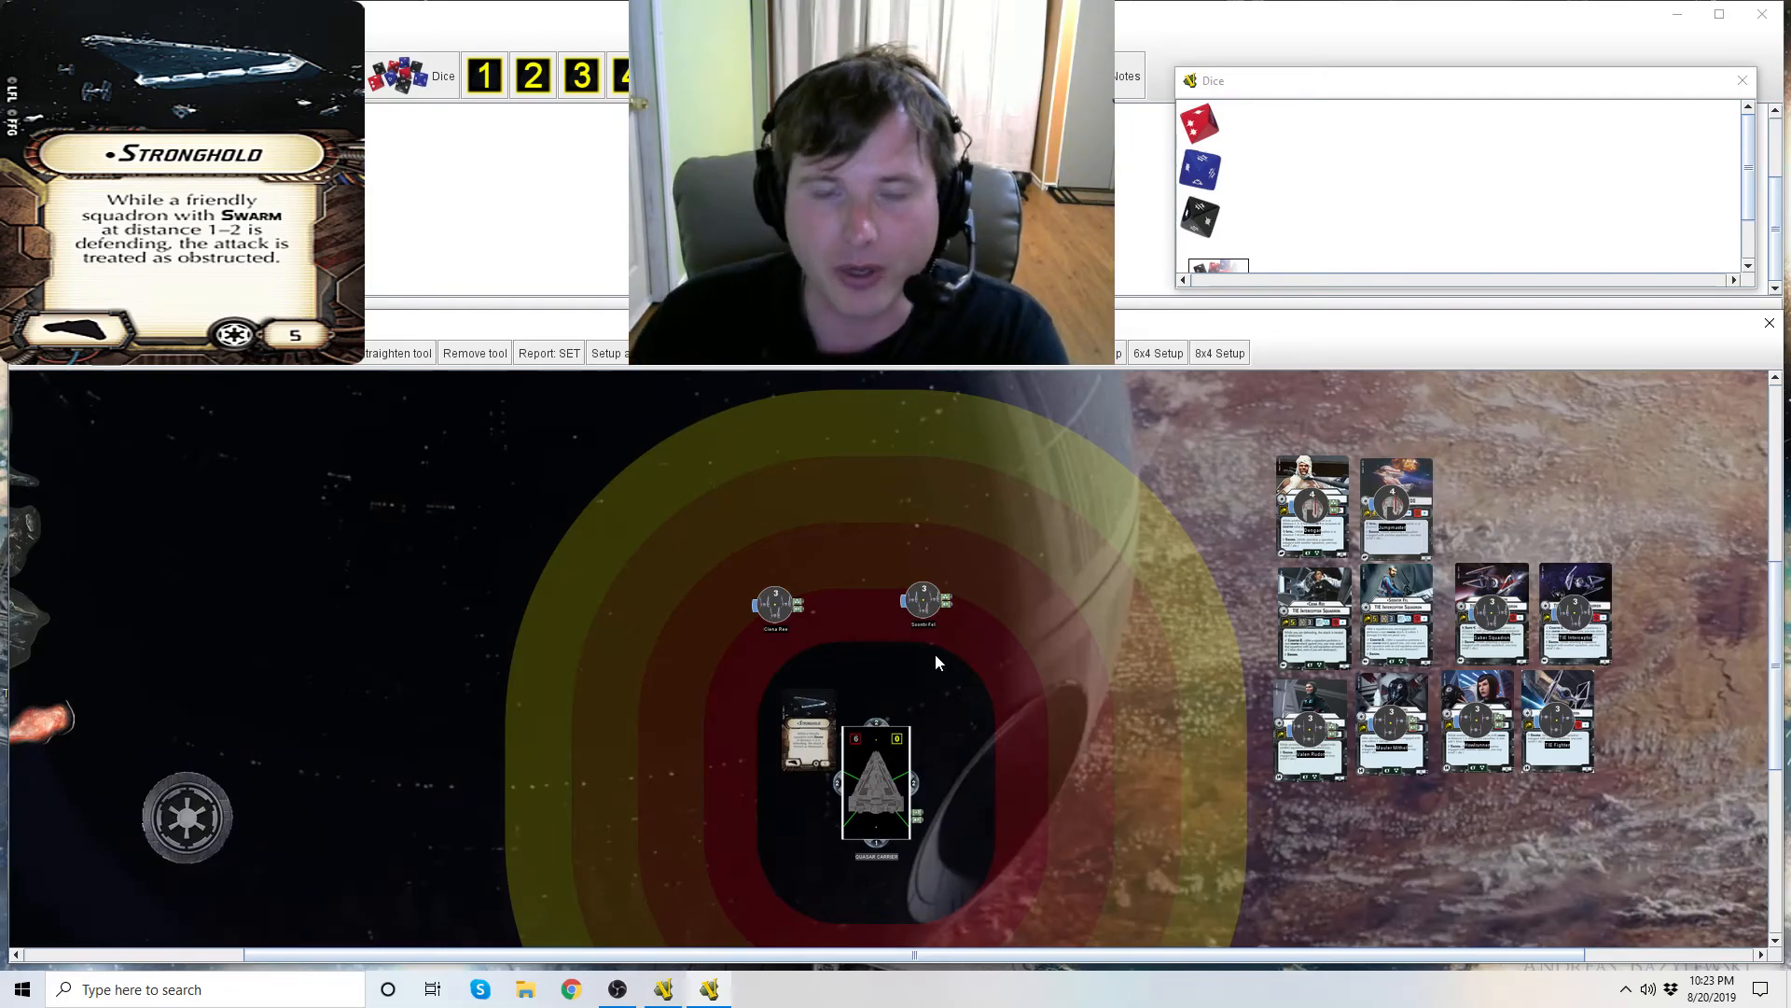
{"action": "mouse_move", "coordinate": [821, 601]}
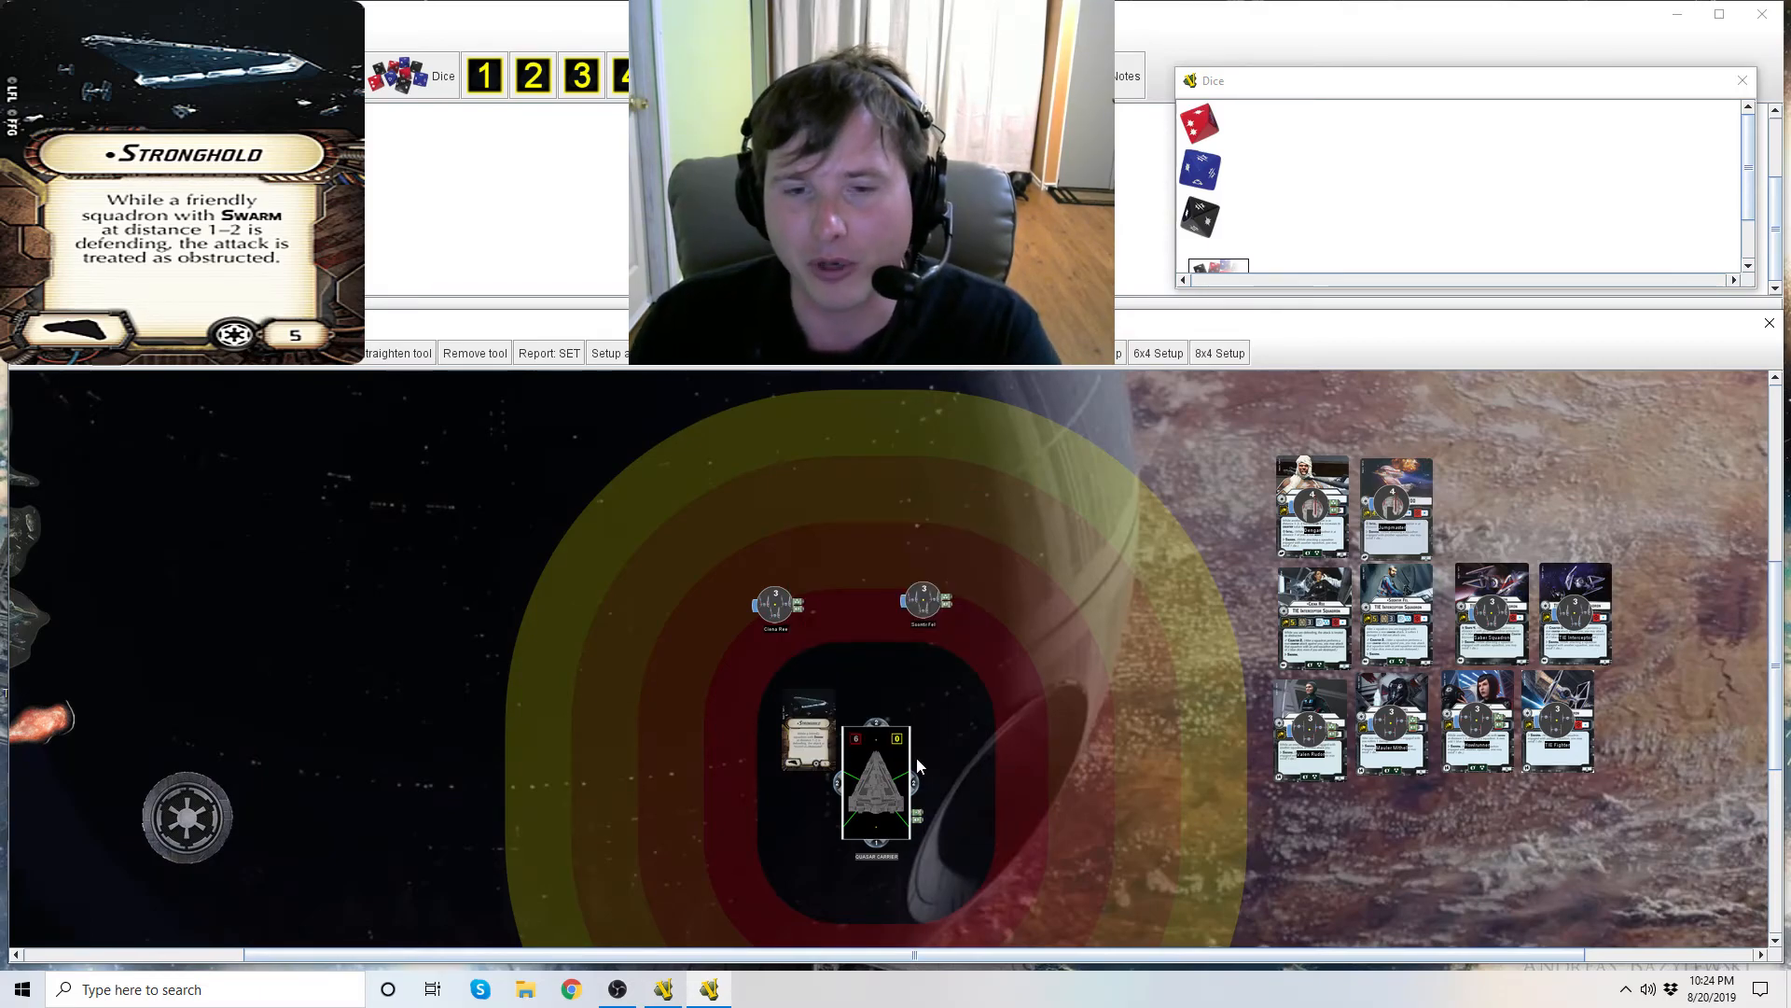
{"action": "mouse_move", "coordinate": [945, 659]}
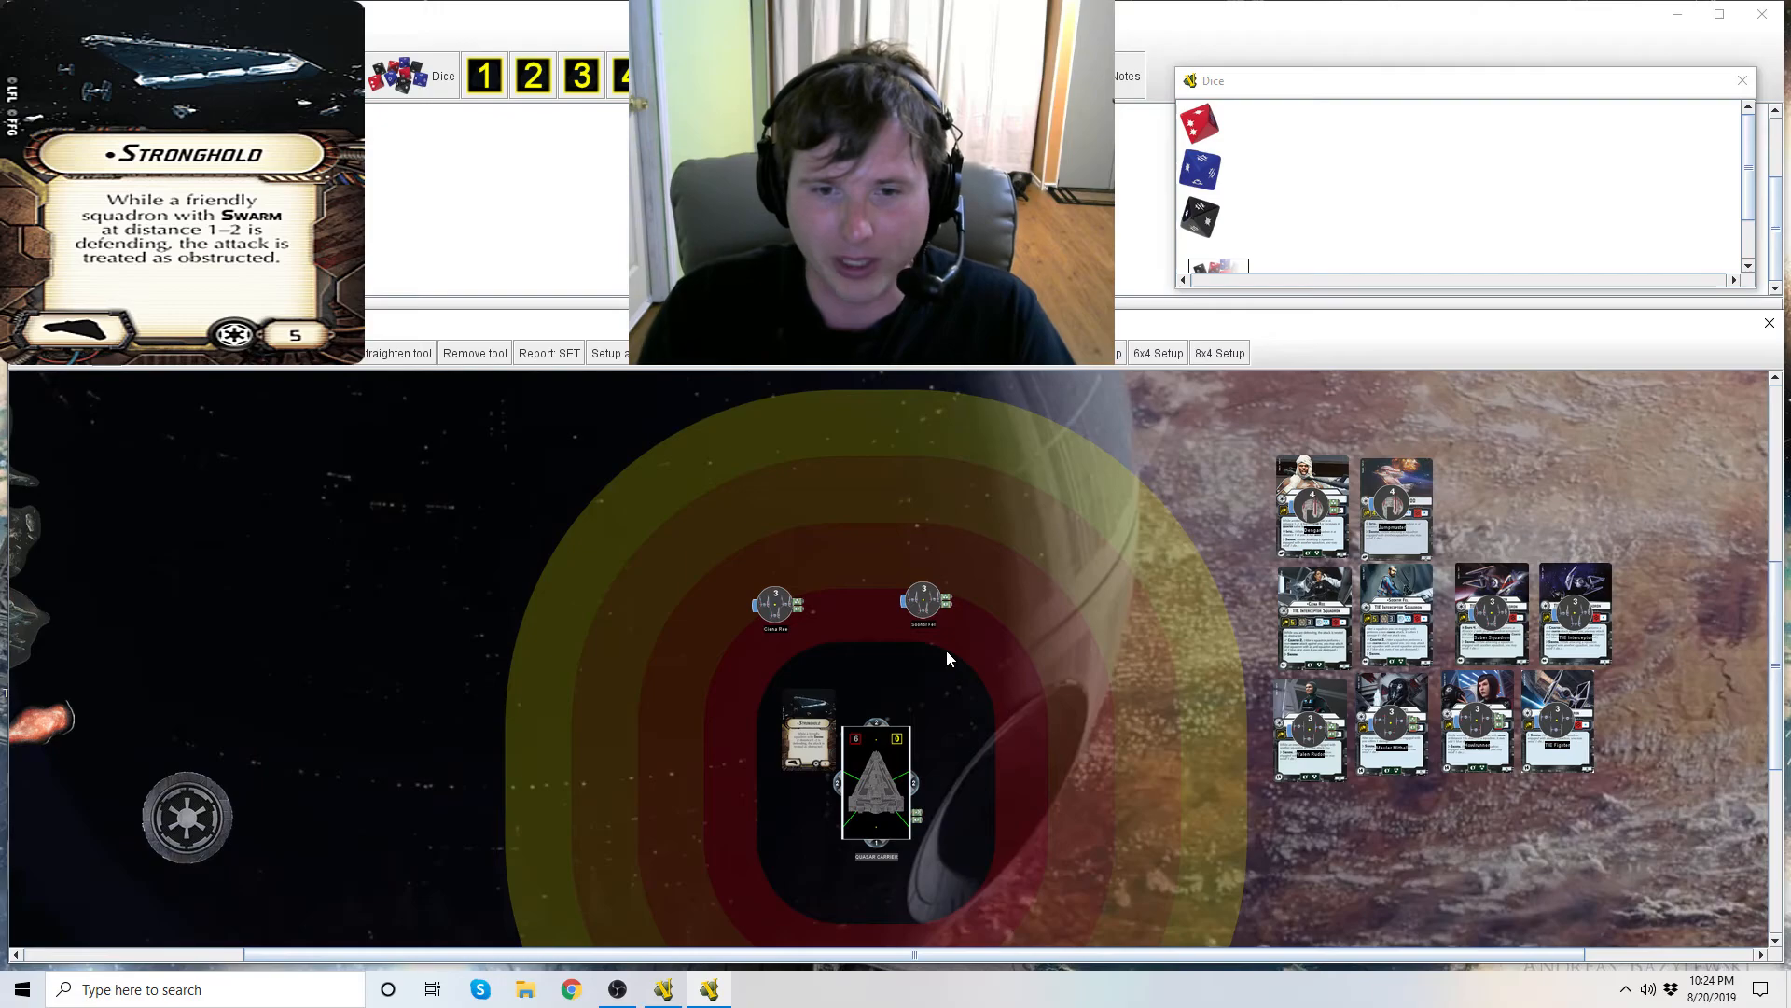